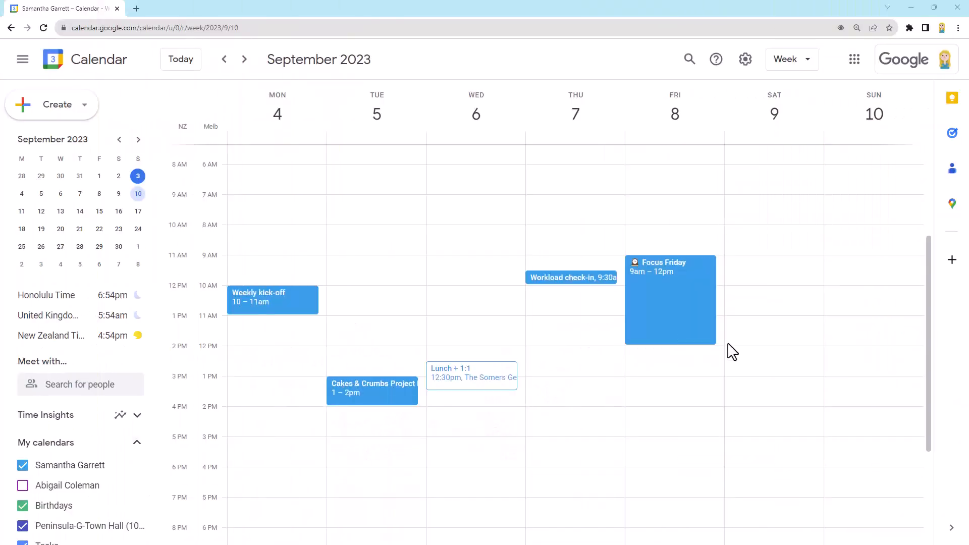
pyautogui.moveTo(303, 98)
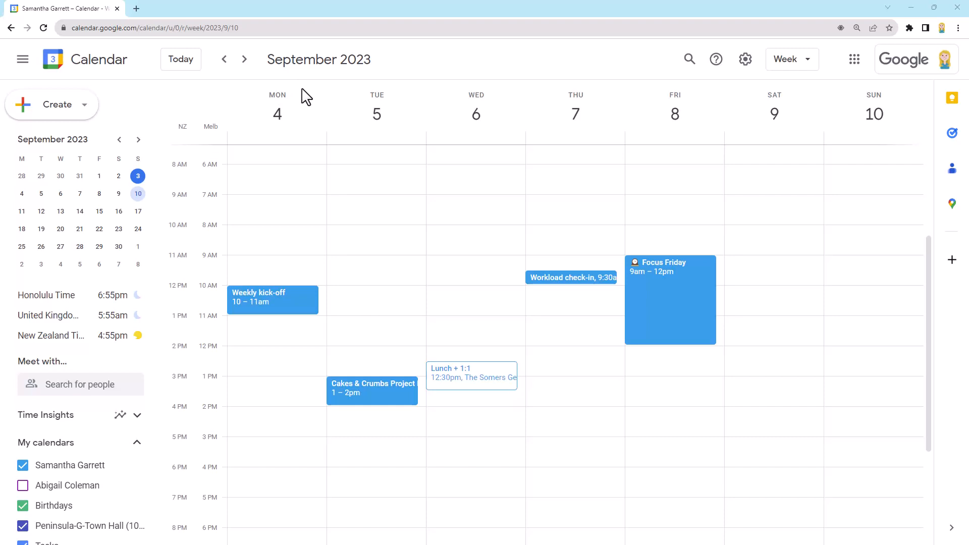
pyautogui.moveTo(521, 118)
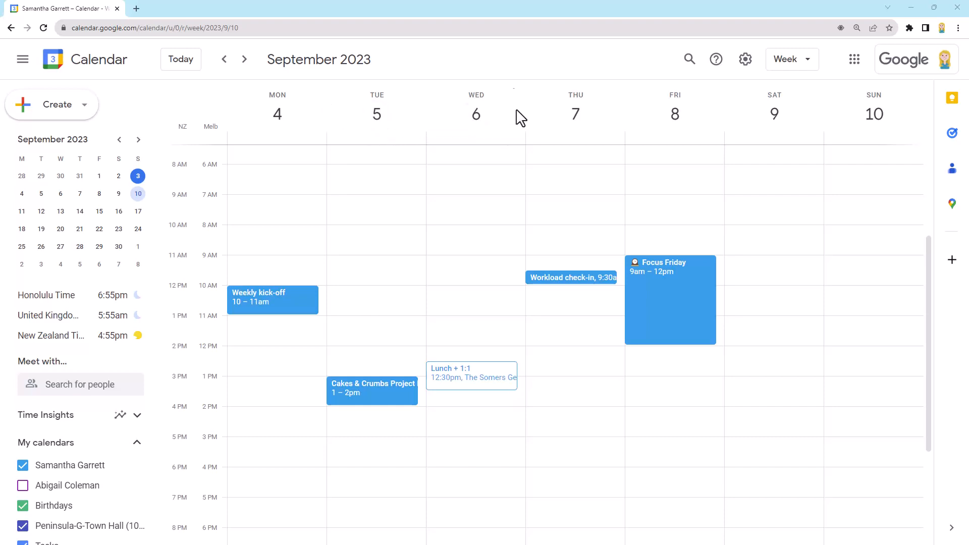
pyautogui.moveTo(507, 67)
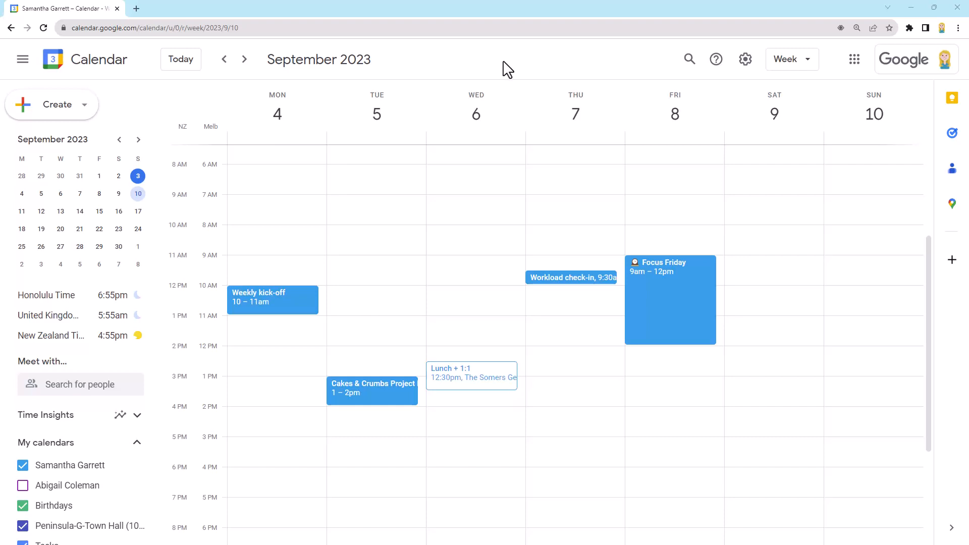
# - Drag out a new untitled entry on Wednesday 6 September from 9am to 12pm
pyautogui.click(57, 104)
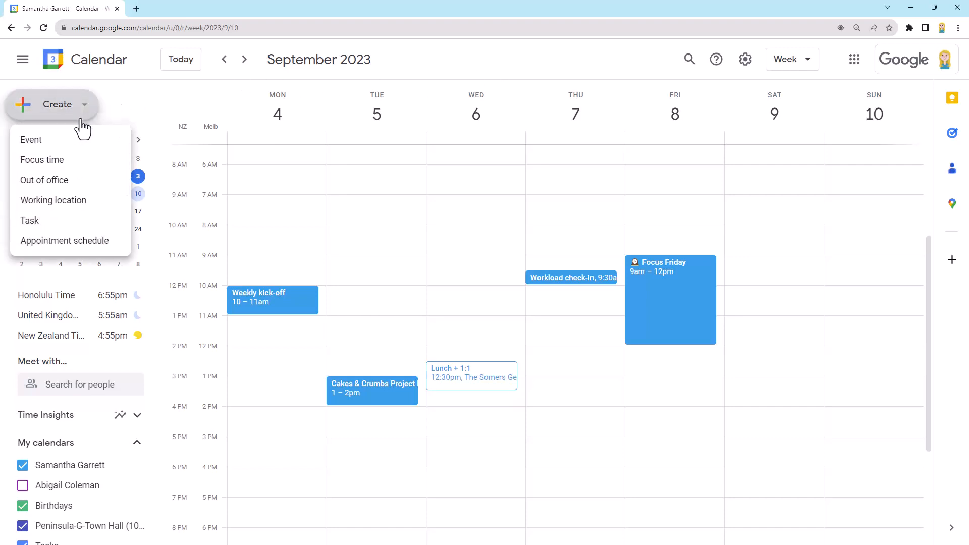
pyautogui.moveTo(203, 83)
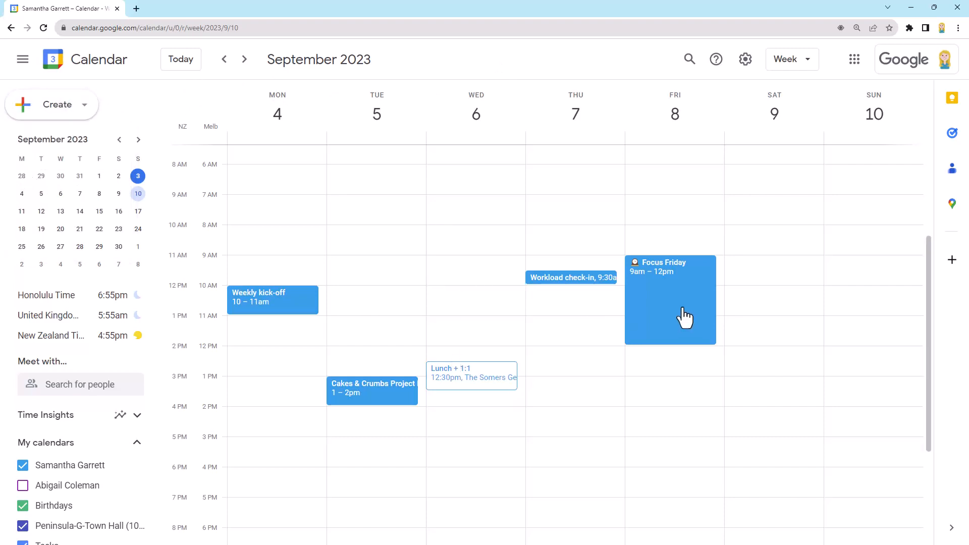
pyautogui.moveTo(469, 265)
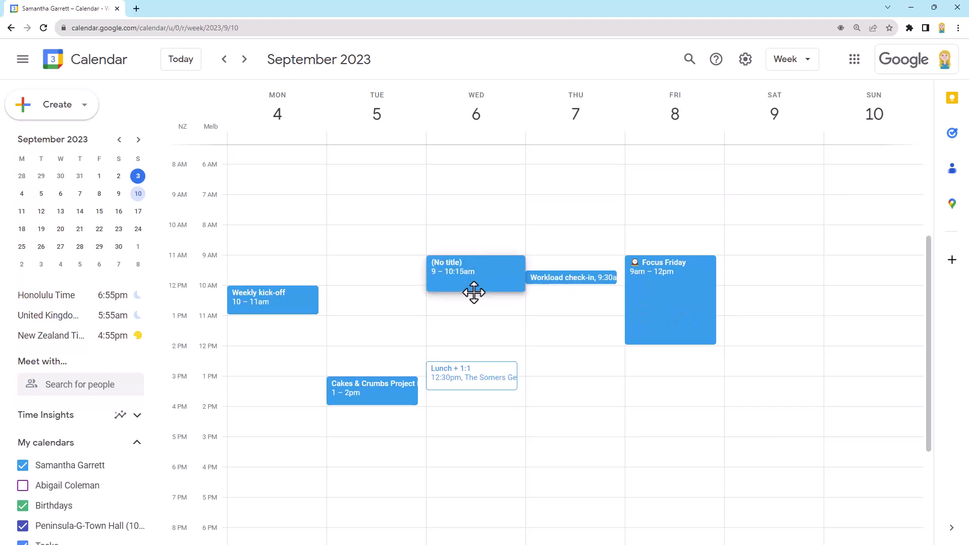
pyautogui.moveTo(475, 293); pyautogui.dragTo(479, 343)
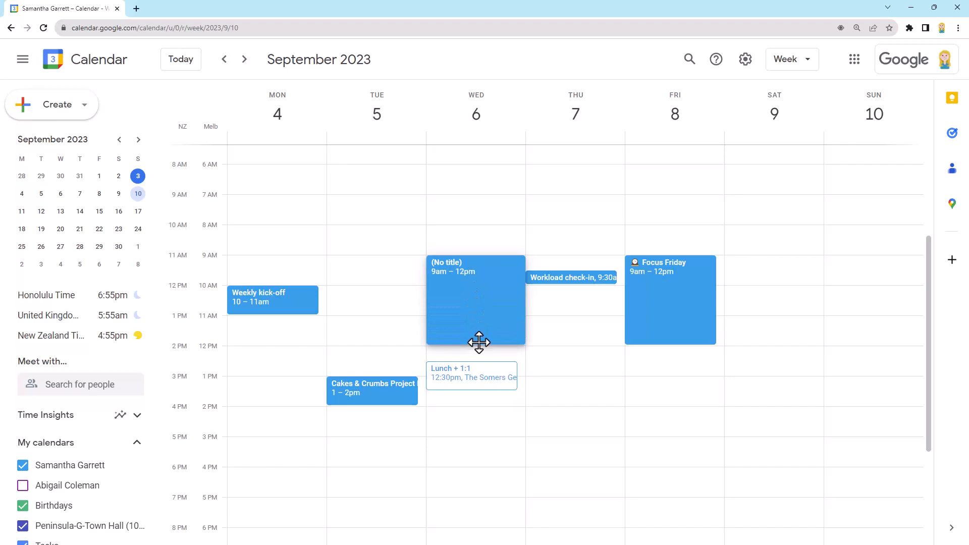
# - Switch the new Wednesday block's event dialog to the Focus time type with Do Not Disturb
pyautogui.click(475, 310)
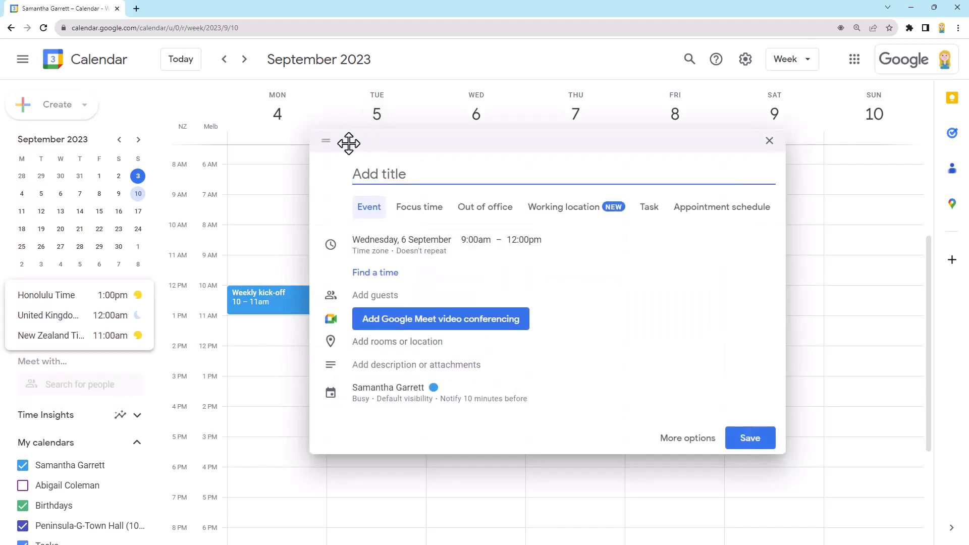
pyautogui.moveTo(824, 240)
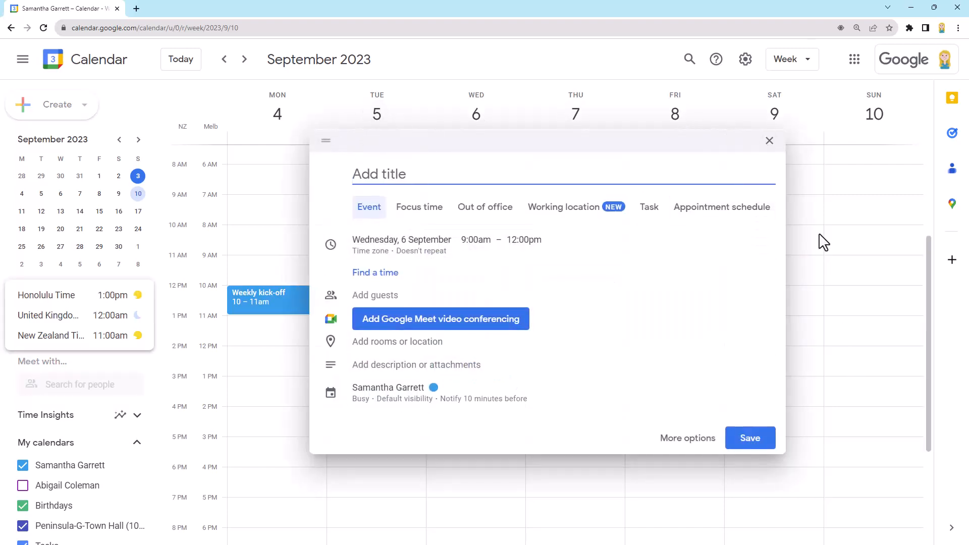
pyautogui.moveTo(419, 207)
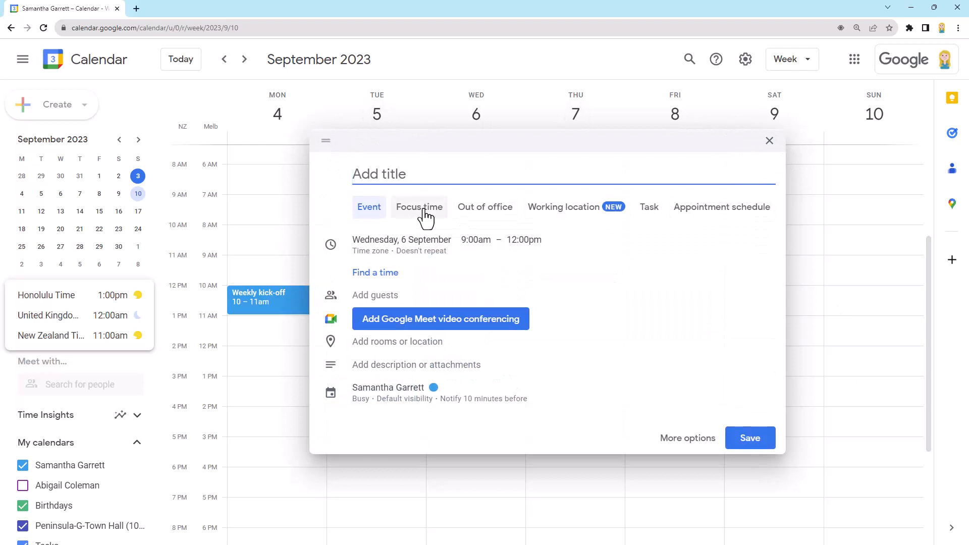
pyautogui.click(420, 207)
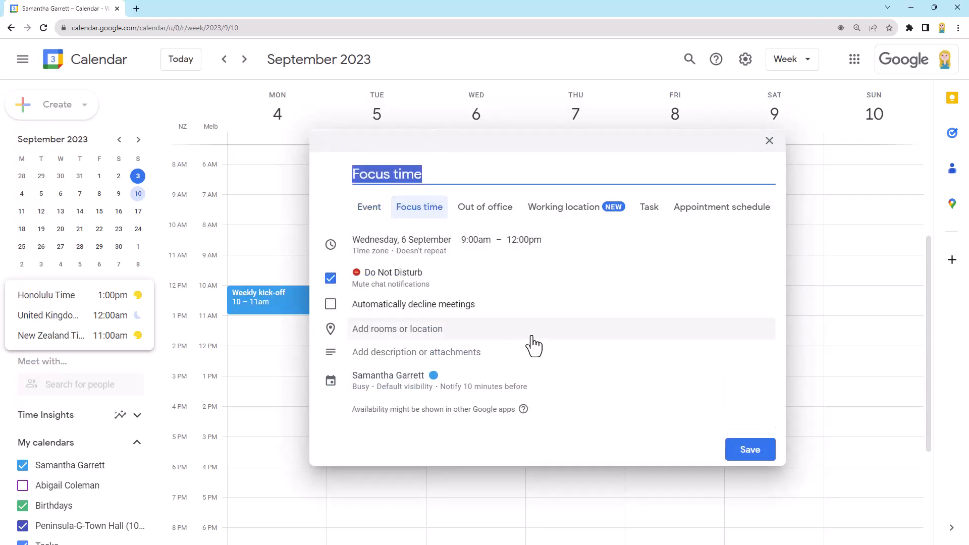
pyautogui.moveTo(550, 283)
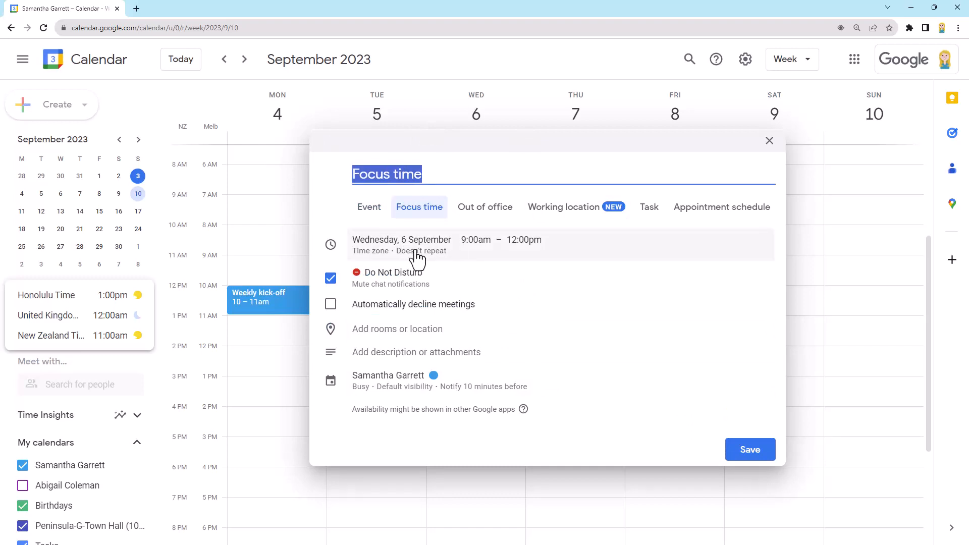
pyautogui.moveTo(490, 284)
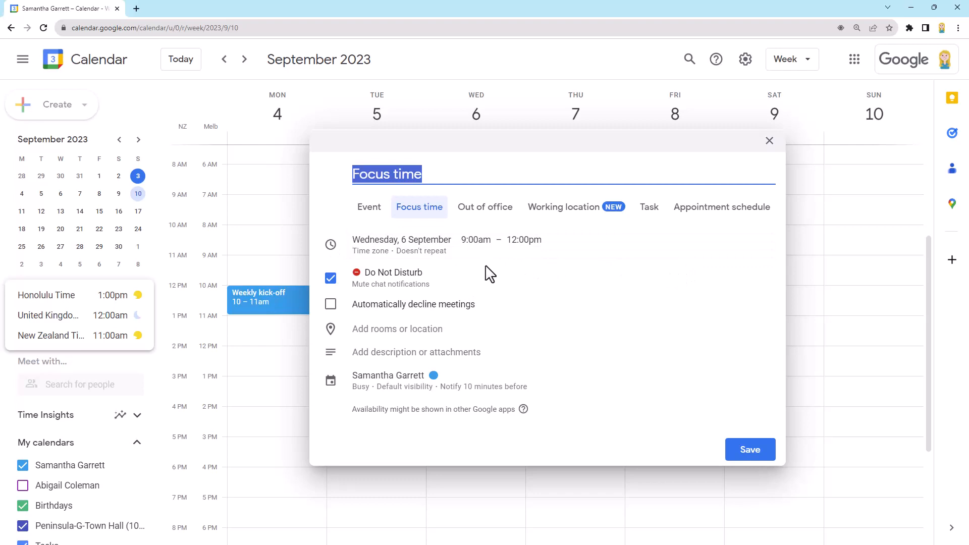
pyautogui.moveTo(410, 298)
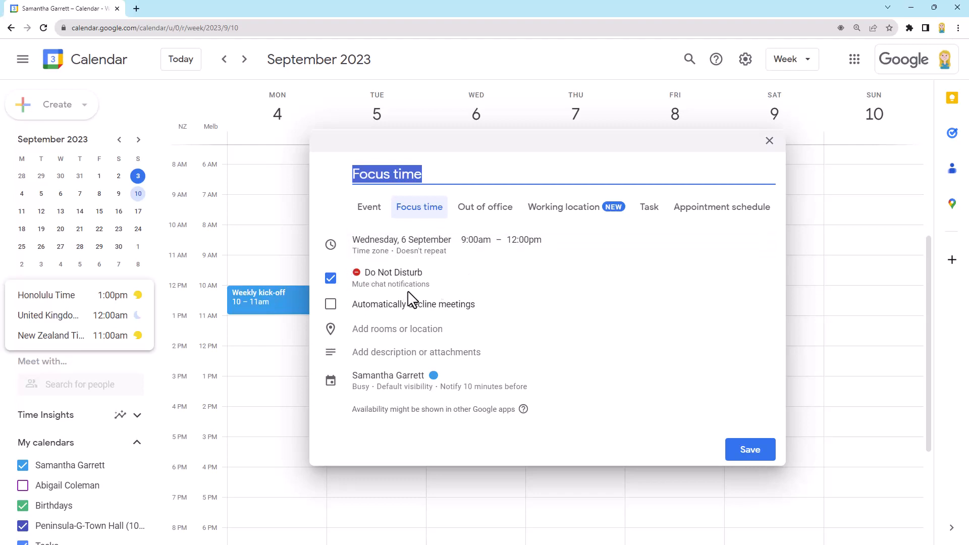
pyautogui.moveTo(445, 283)
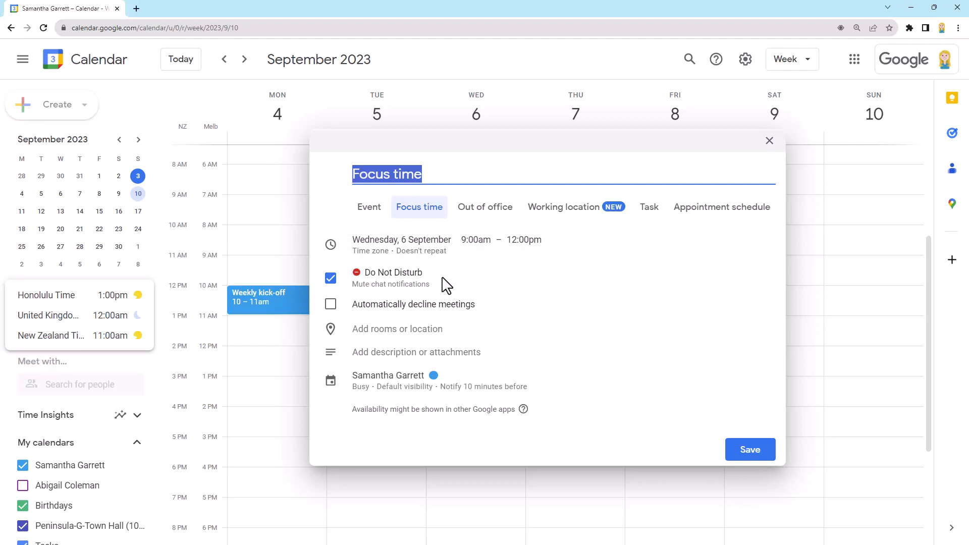
pyautogui.moveTo(489, 283)
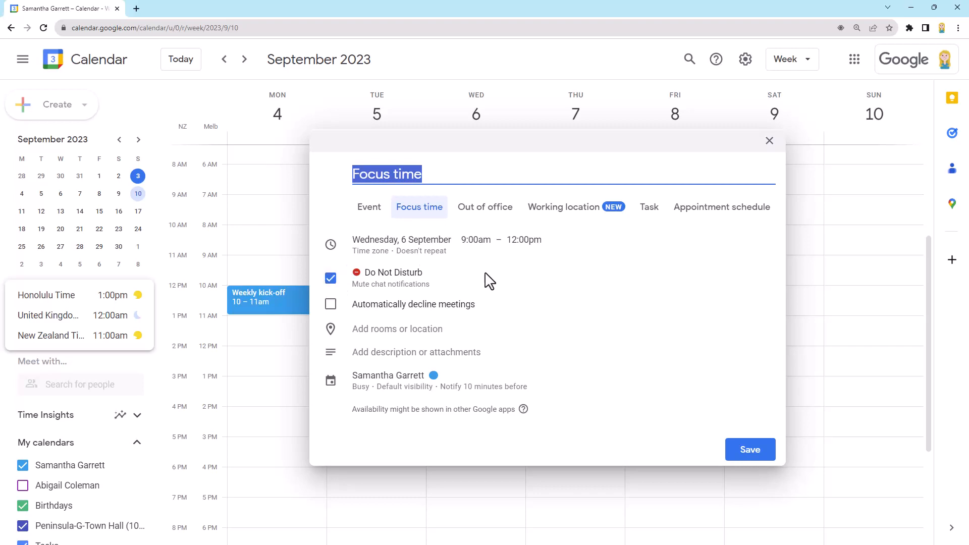
pyautogui.moveTo(508, 284)
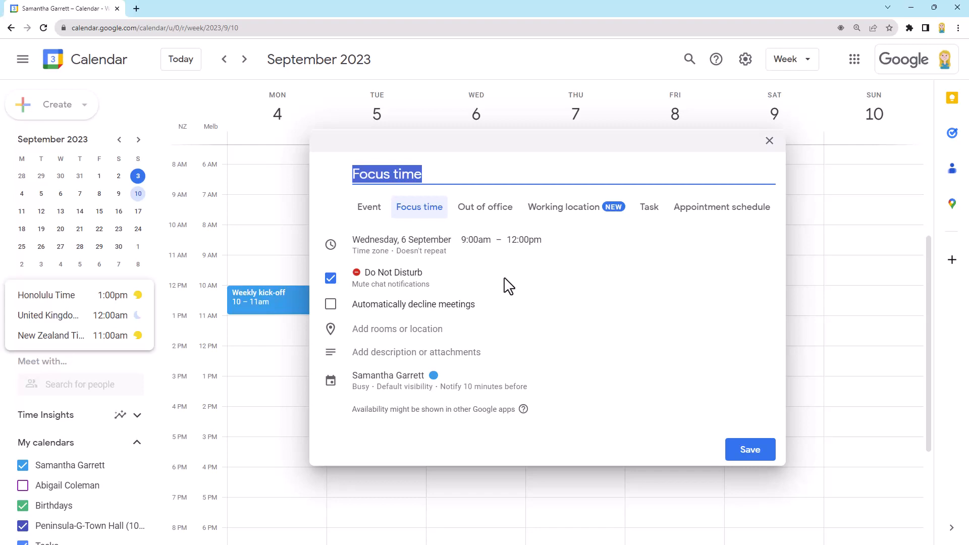
pyautogui.moveTo(502, 282)
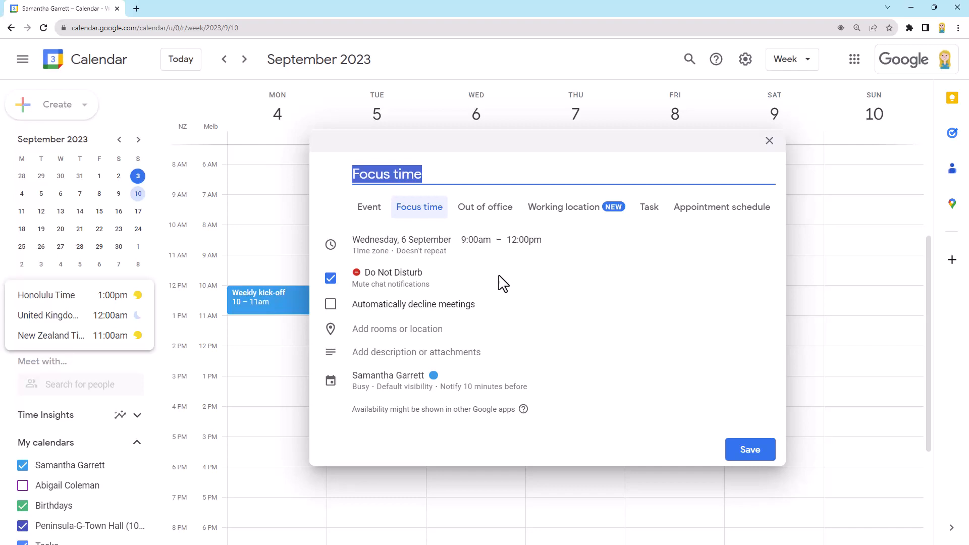
pyautogui.moveTo(372, 315)
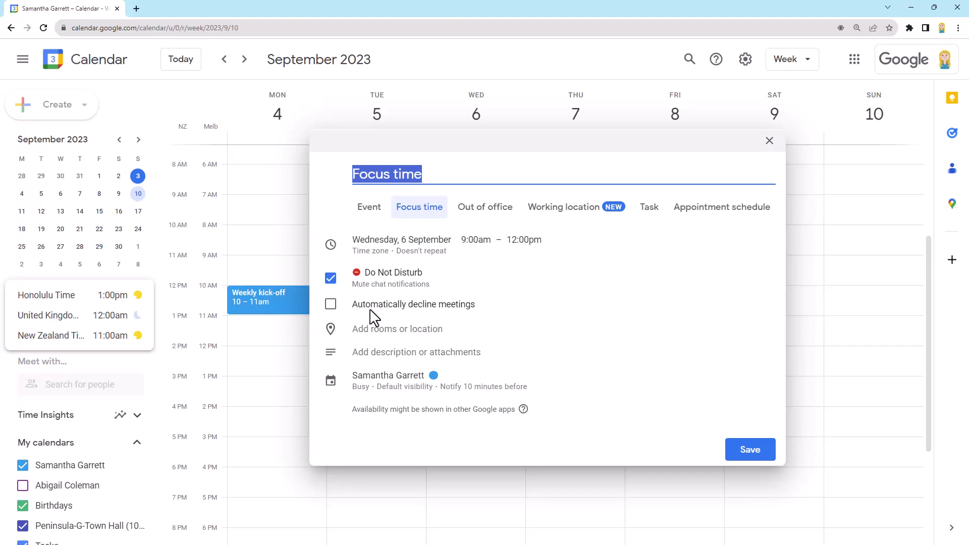
pyautogui.moveTo(387, 309)
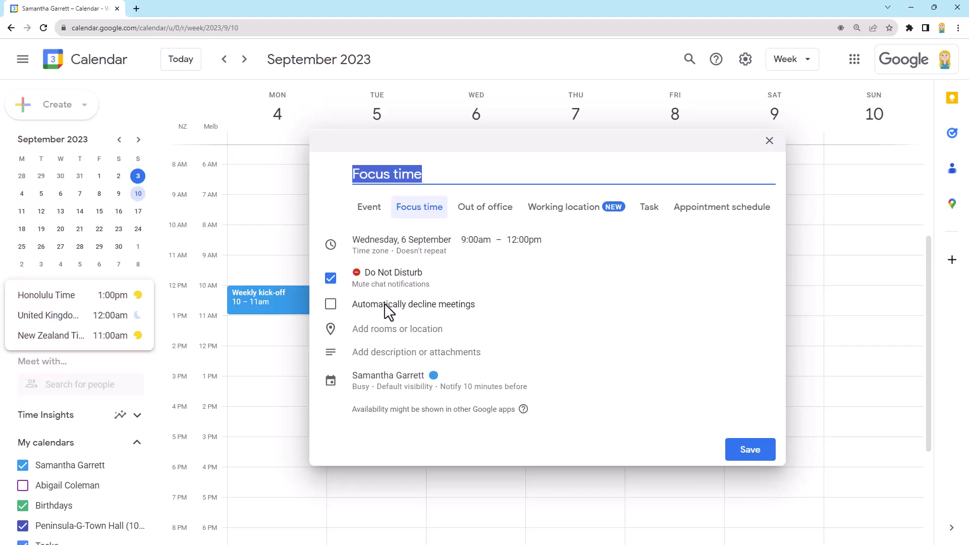
pyautogui.moveTo(393, 310)
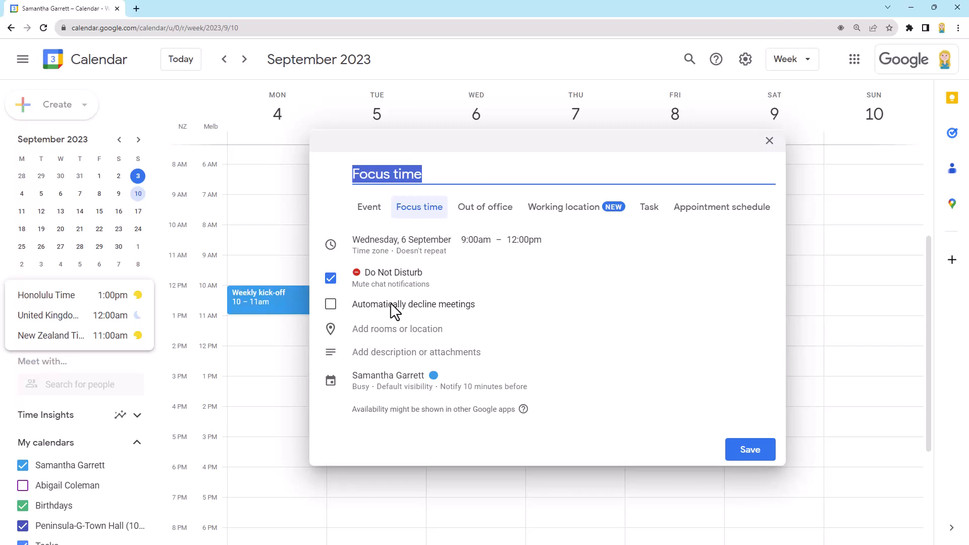
pyautogui.moveTo(408, 309)
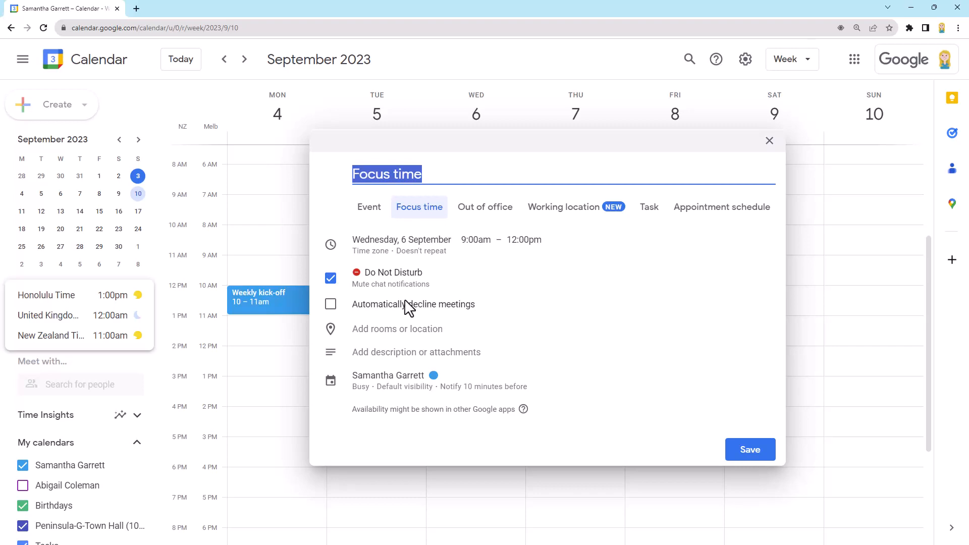
pyautogui.moveTo(392, 314)
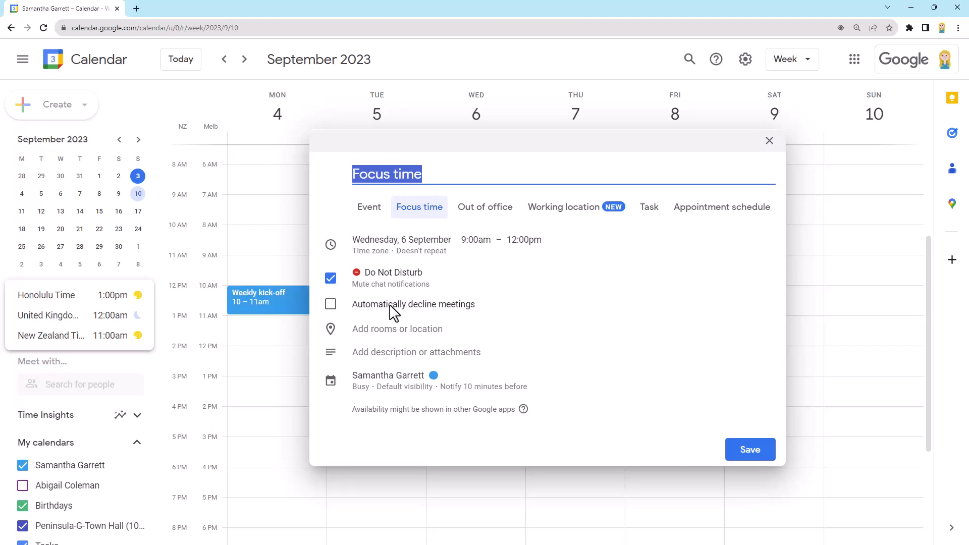
# - Enable automatically declining new and existing meetings, keeping the default decline message
pyautogui.click(330, 304)
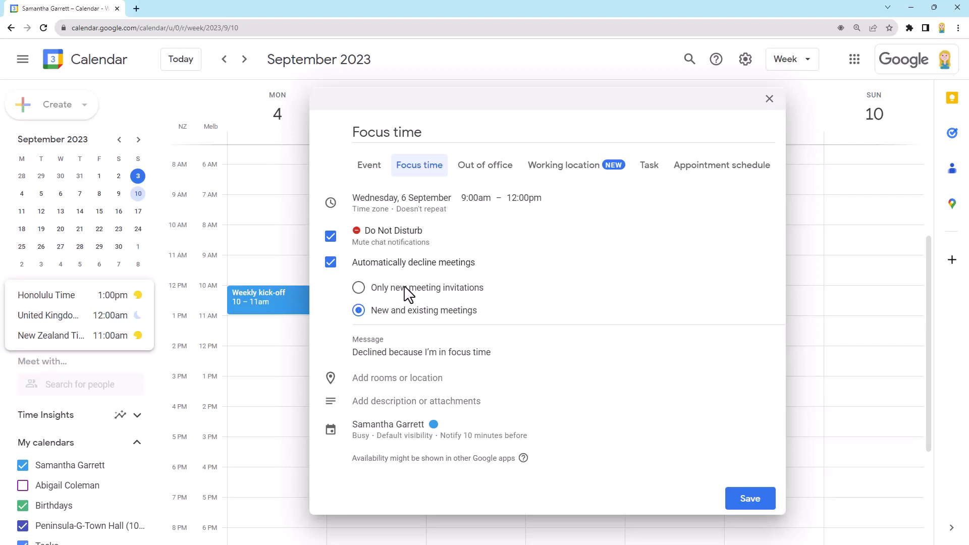
pyautogui.click(402, 352)
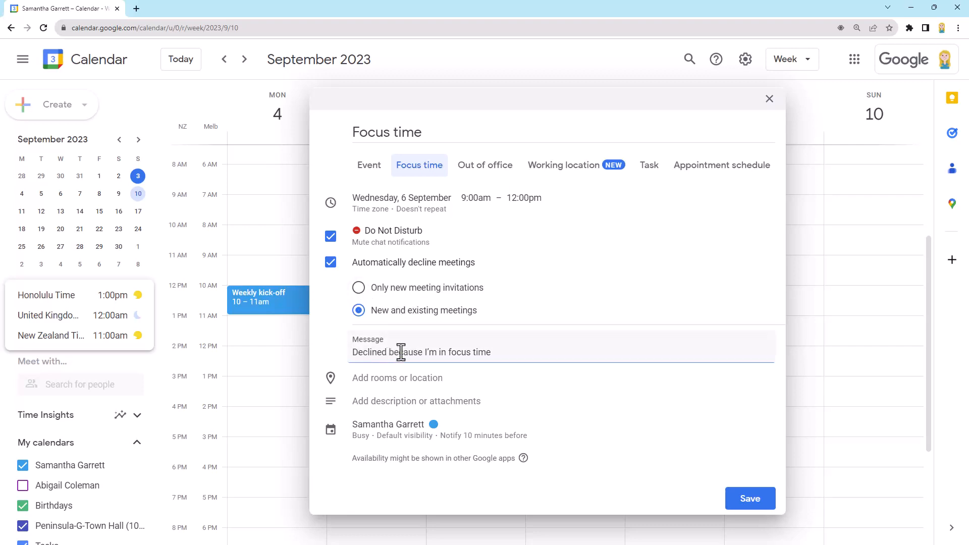
pyautogui.moveTo(529, 357)
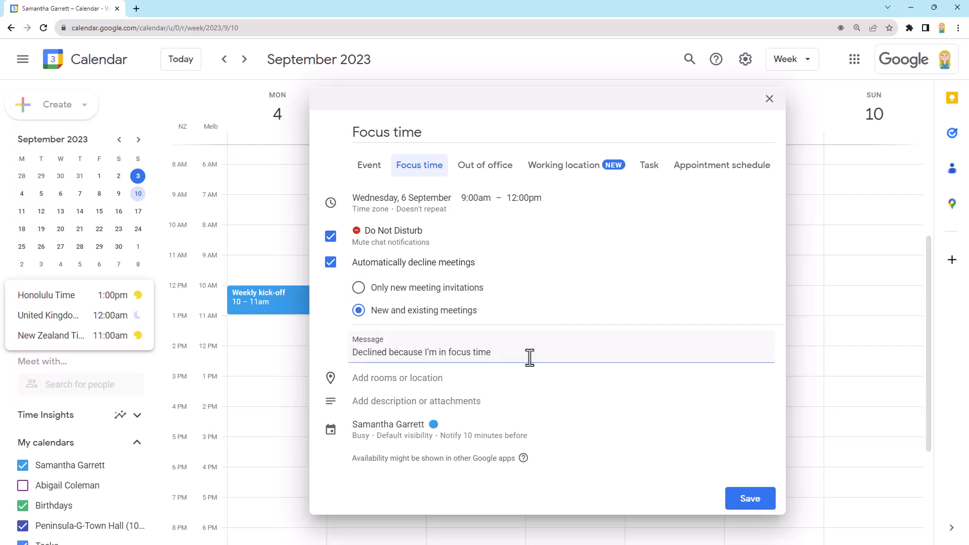
pyautogui.moveTo(551, 349)
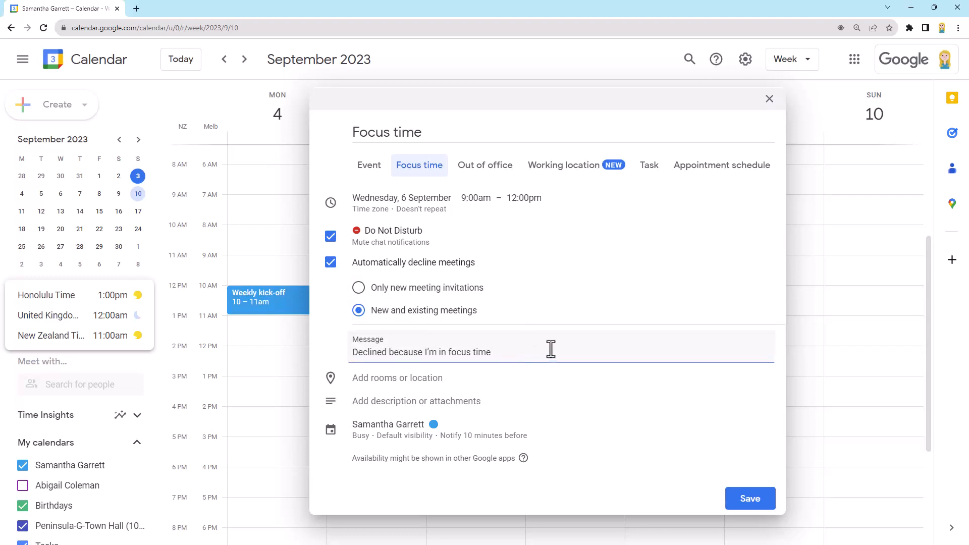
pyautogui.moveTo(542, 348)
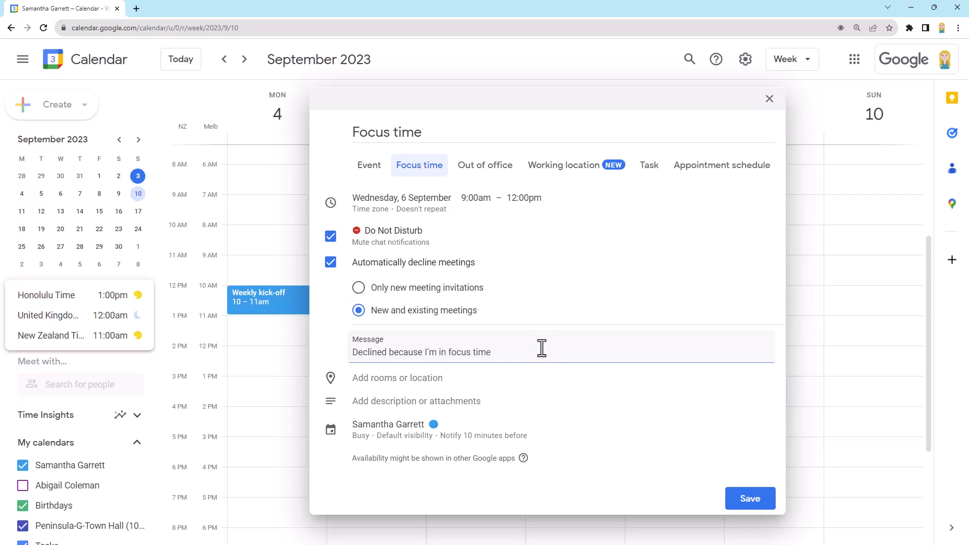
pyautogui.moveTo(535, 351)
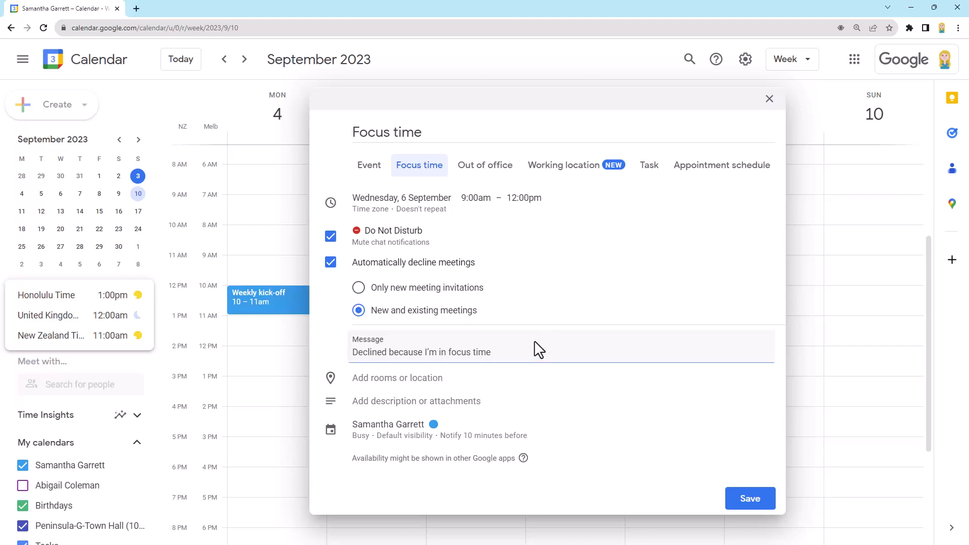
pyautogui.moveTo(627, 383)
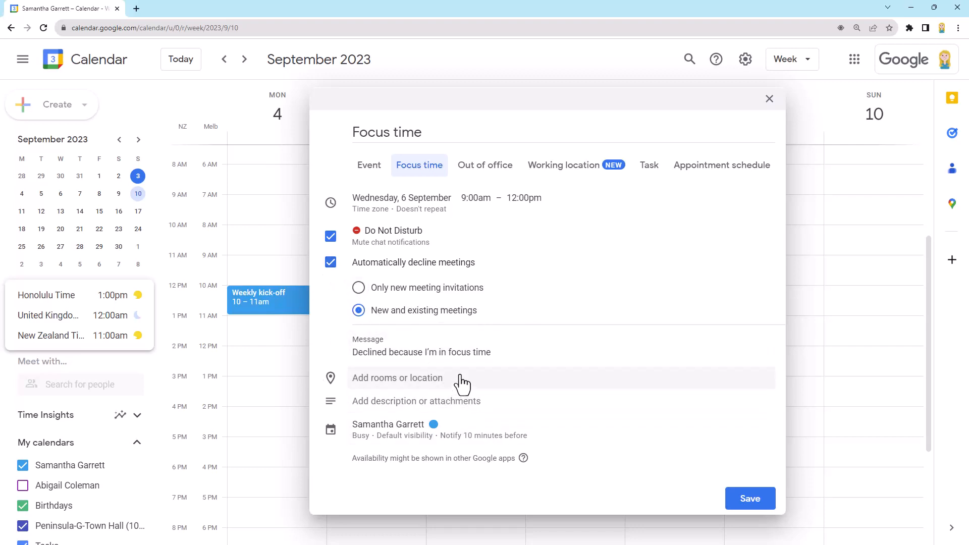
pyautogui.moveTo(556, 396)
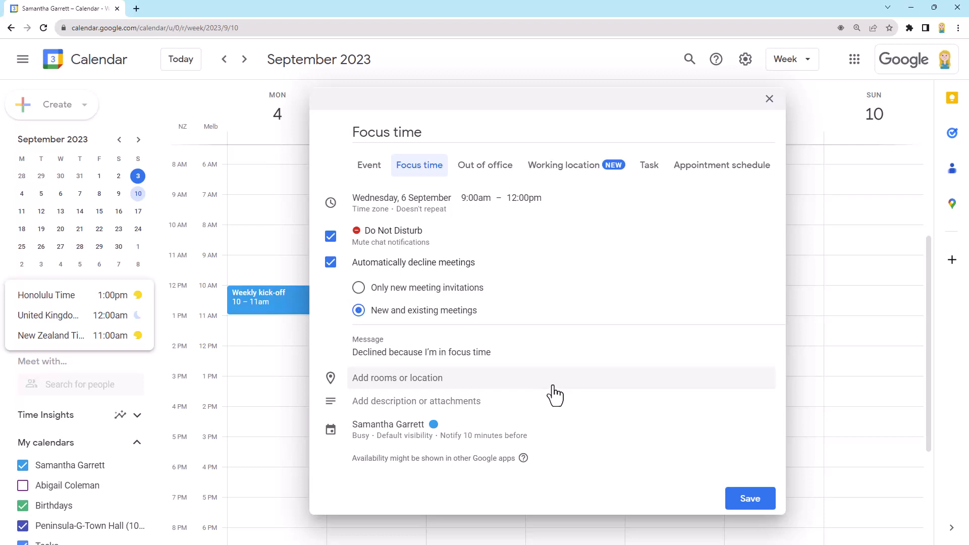
pyautogui.moveTo(367, 422)
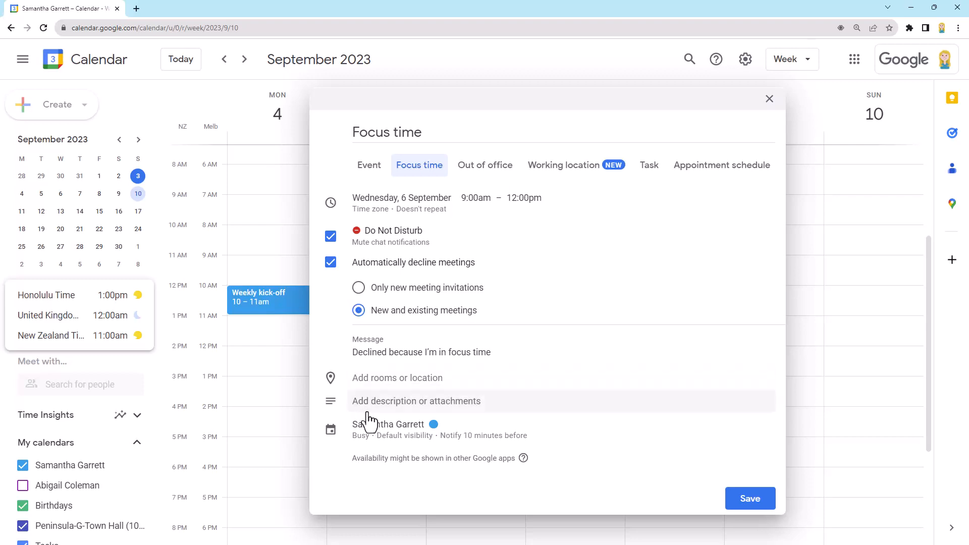
pyautogui.moveTo(432, 418)
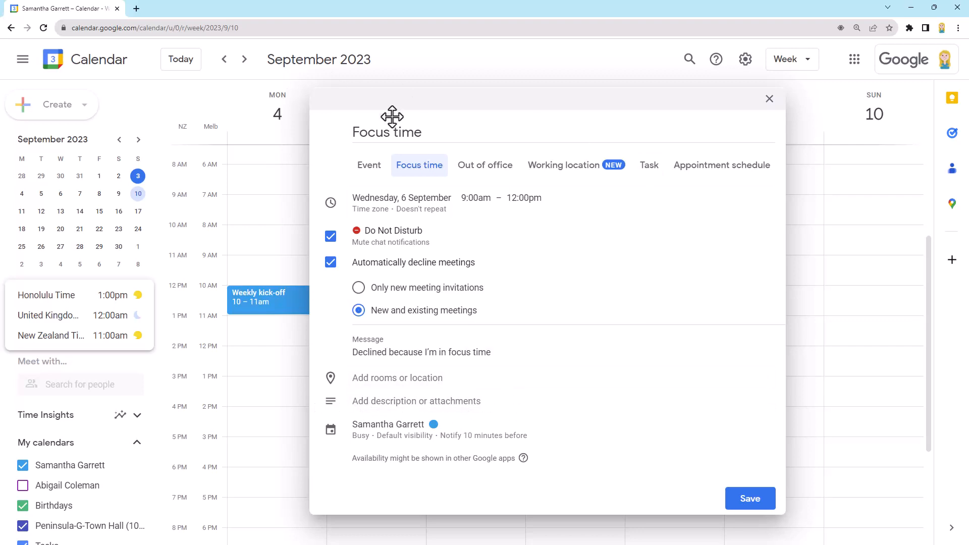
pyautogui.moveTo(493, 141)
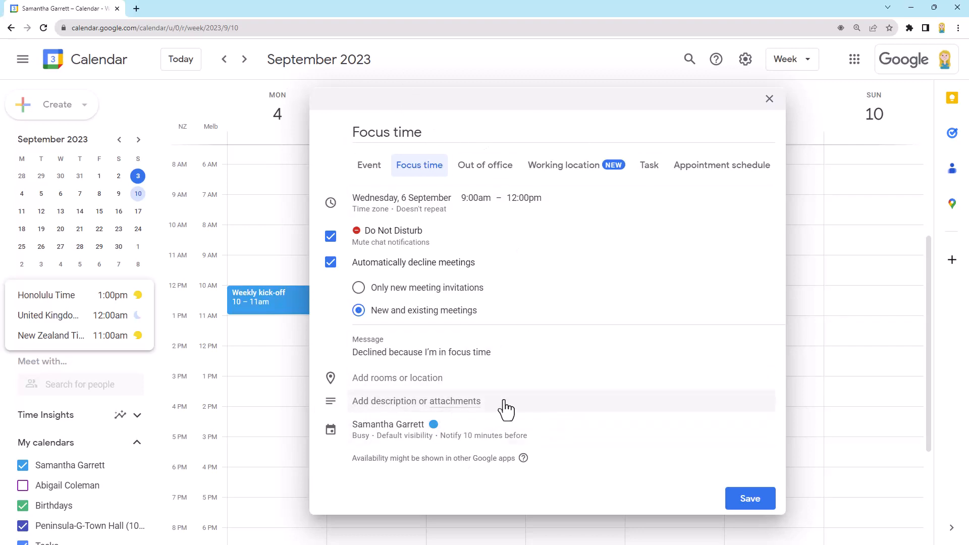
pyautogui.moveTo(512, 414)
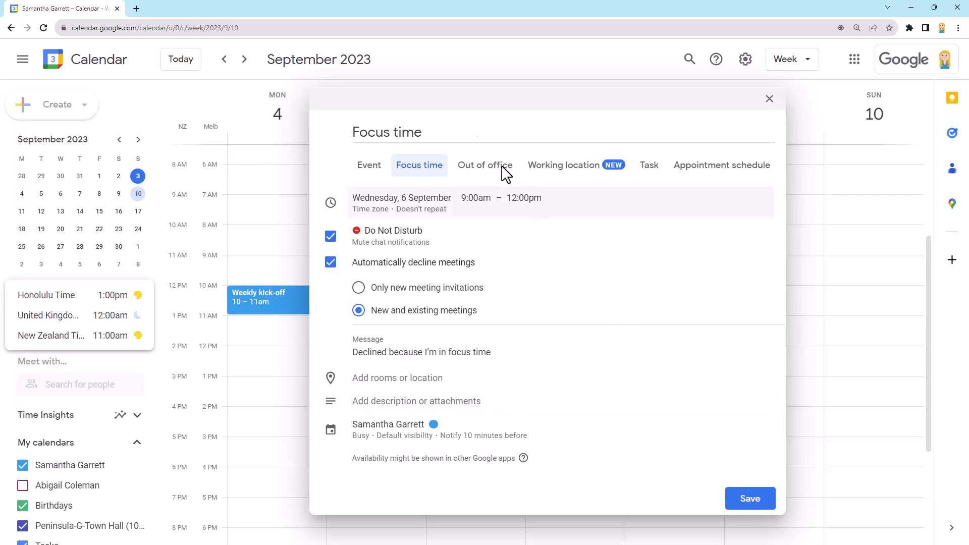
# - Retitle the block 'Focus time - Work on new video plan' and start its description
pyautogui.doubleClick(387, 132)
pyautogui.write(' -')
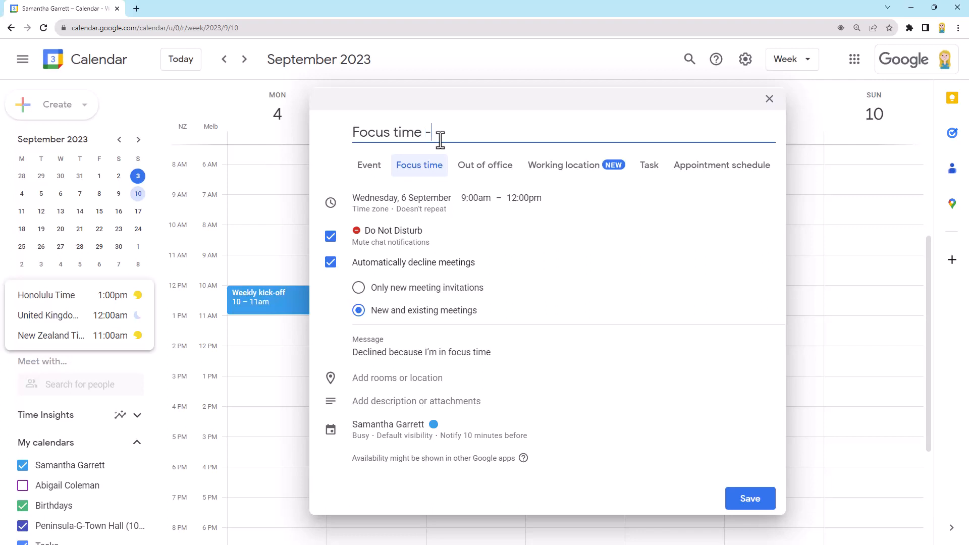
pyautogui.write('Wor')
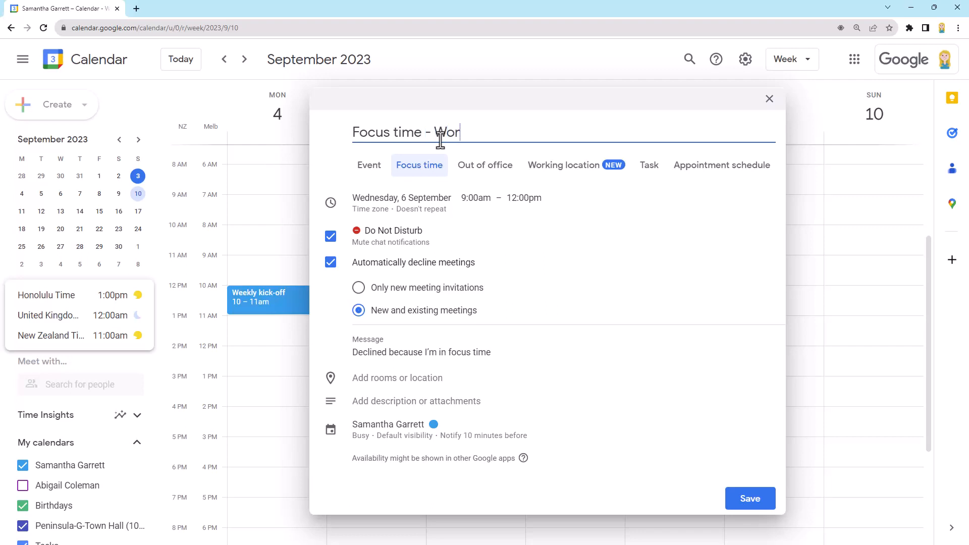
pyautogui.write('k on new v')
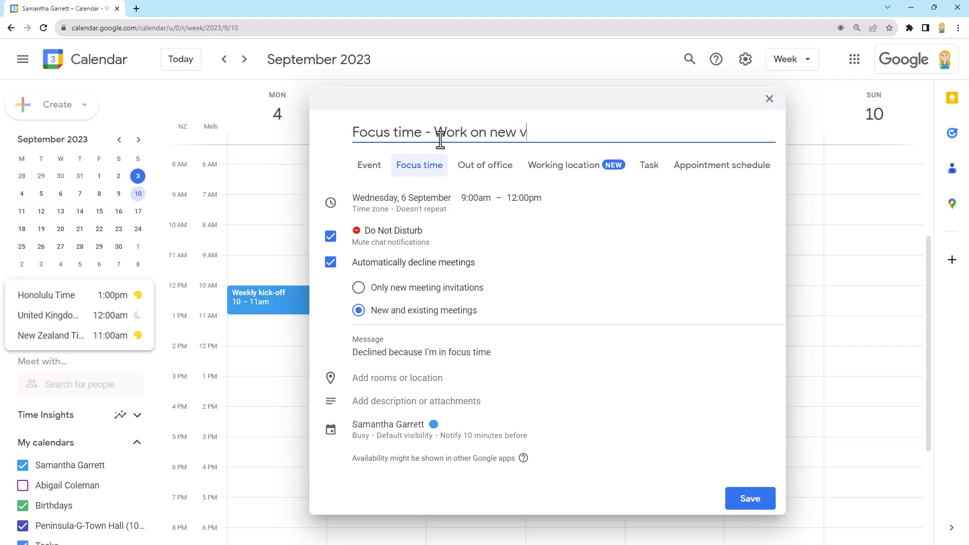
pyautogui.write('ideo plan')
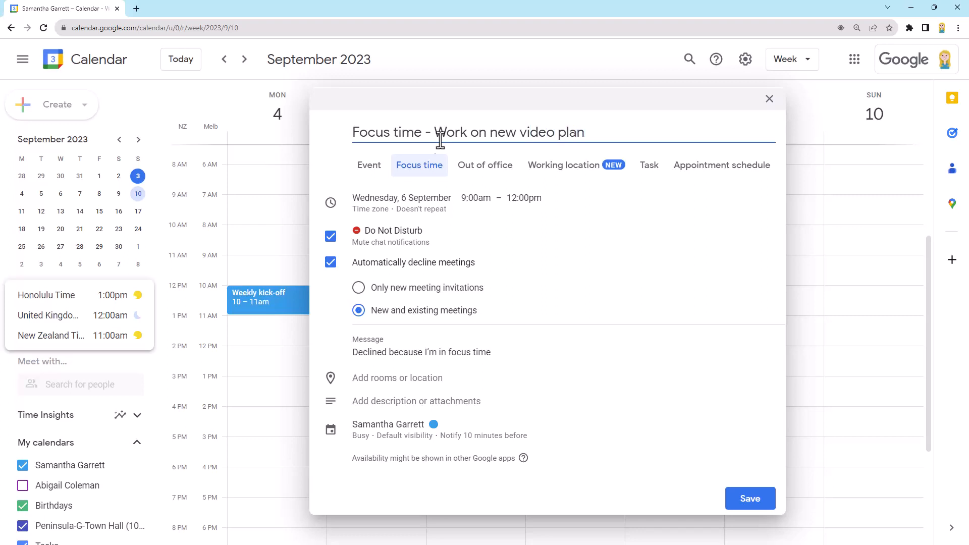
pyautogui.click(416, 401)
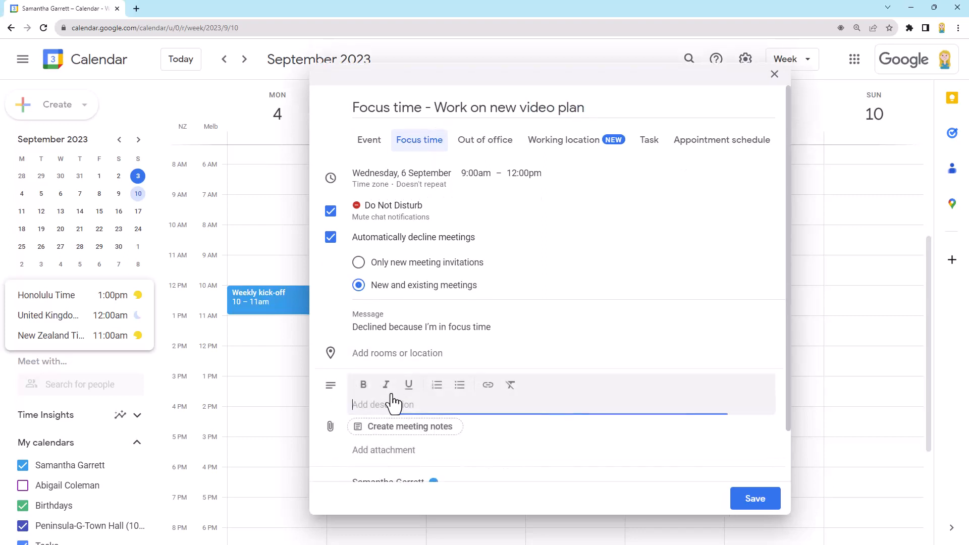
pyautogui.moveTo(459, 385)
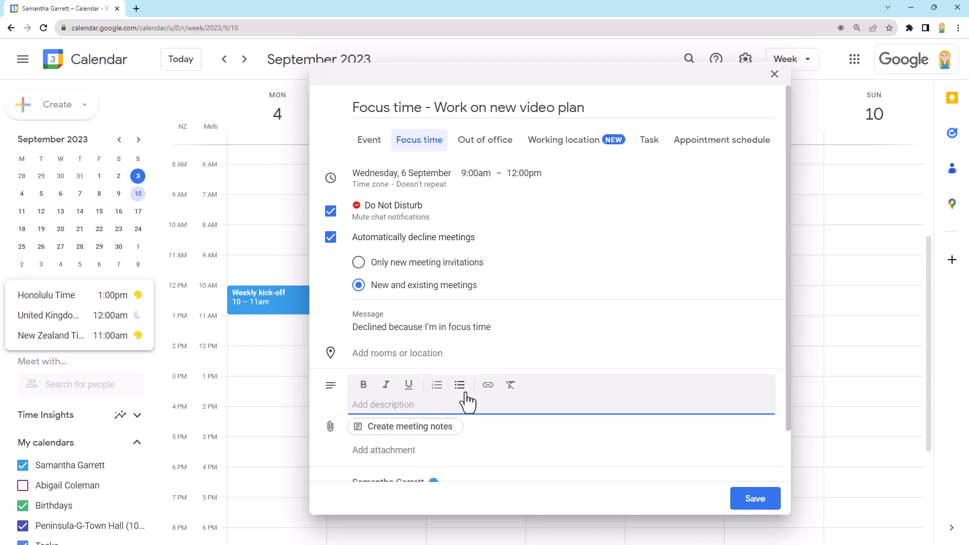
# - Expand the block's calendar, colour, Busy, visibility and notification options
pyautogui.scroll(-3)
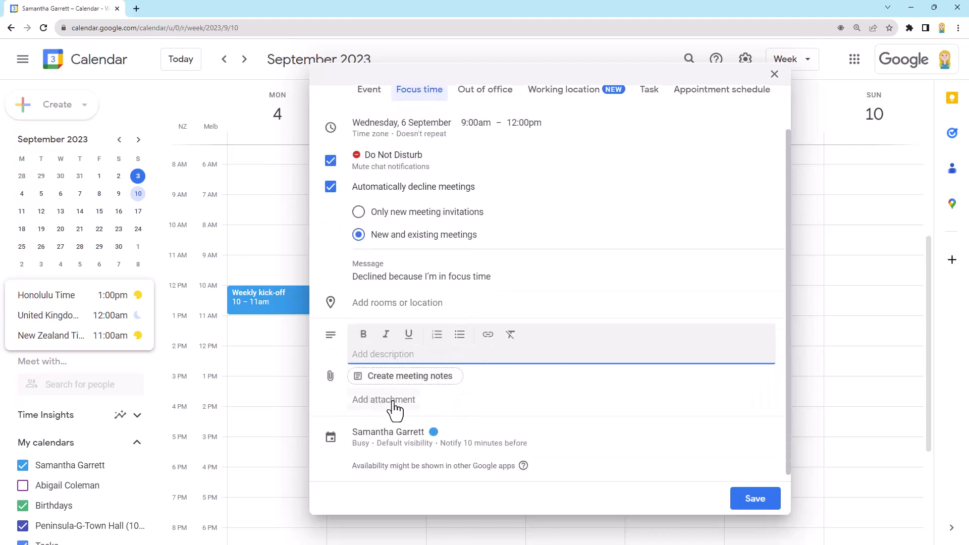
pyautogui.click(525, 355)
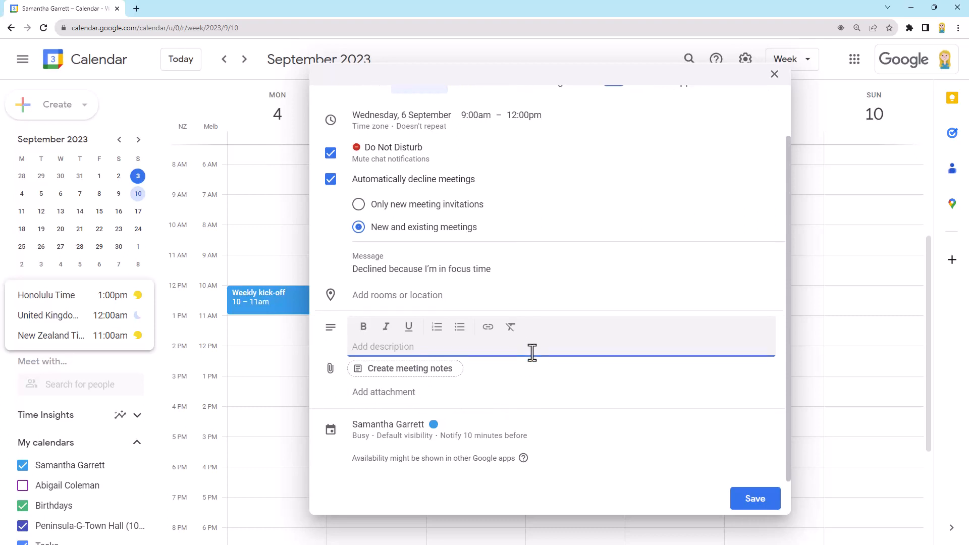
pyautogui.moveTo(510, 327)
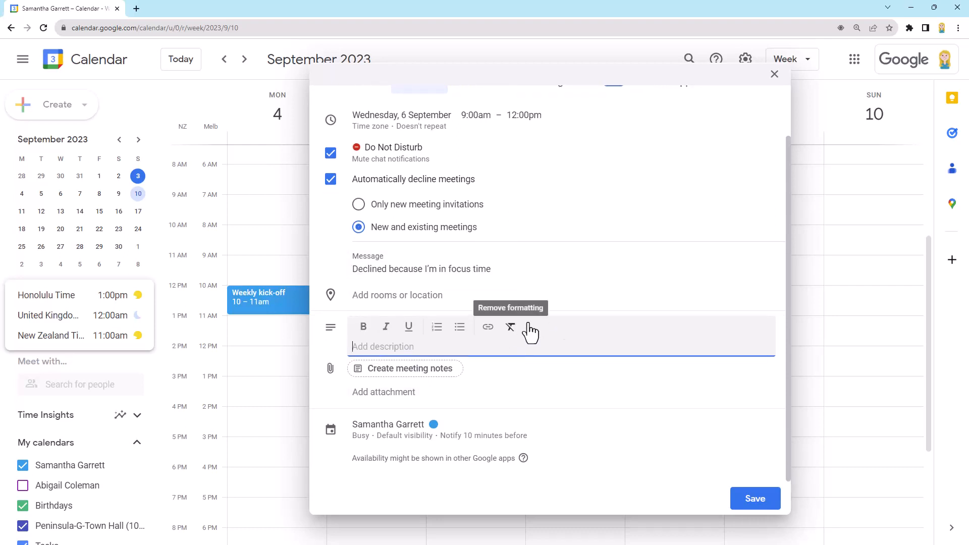
pyautogui.moveTo(652, 329)
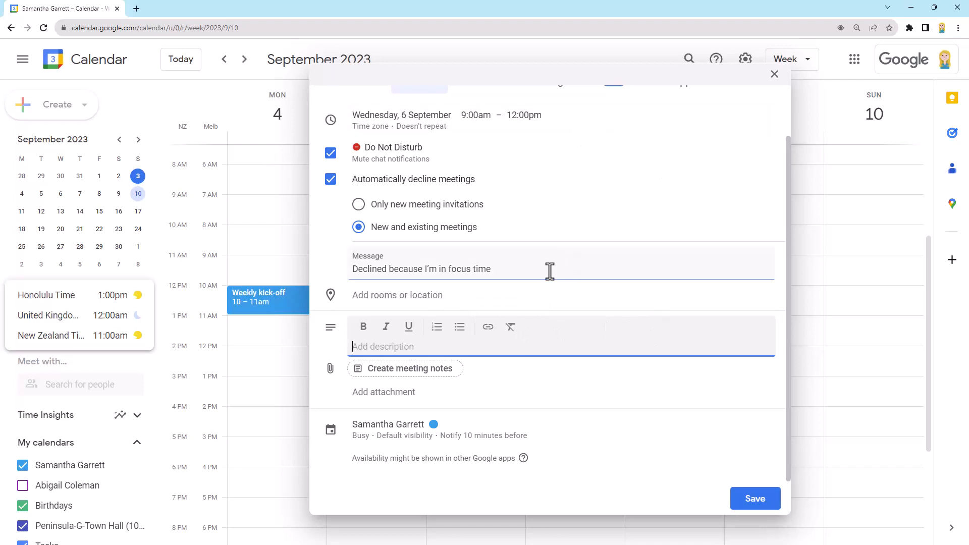
pyautogui.moveTo(590, 261)
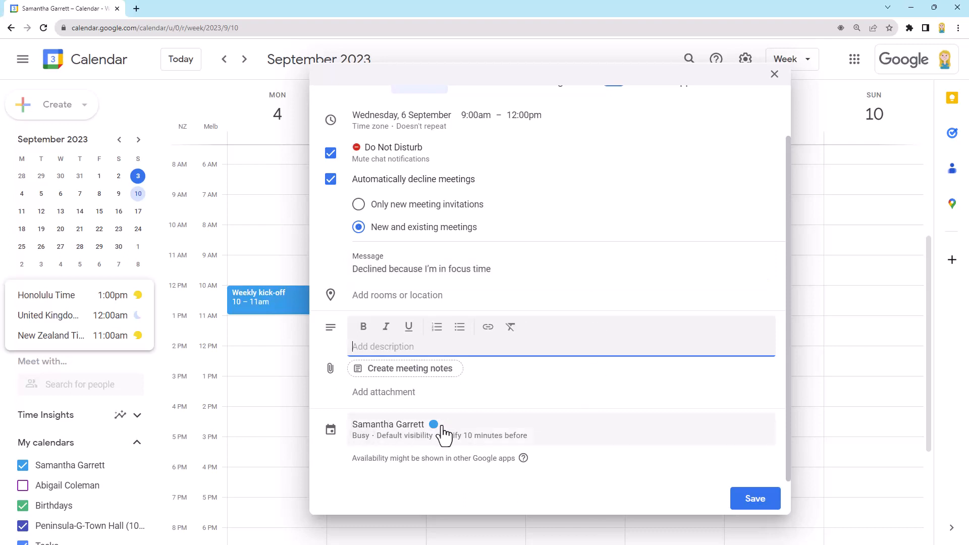
pyautogui.moveTo(388, 432)
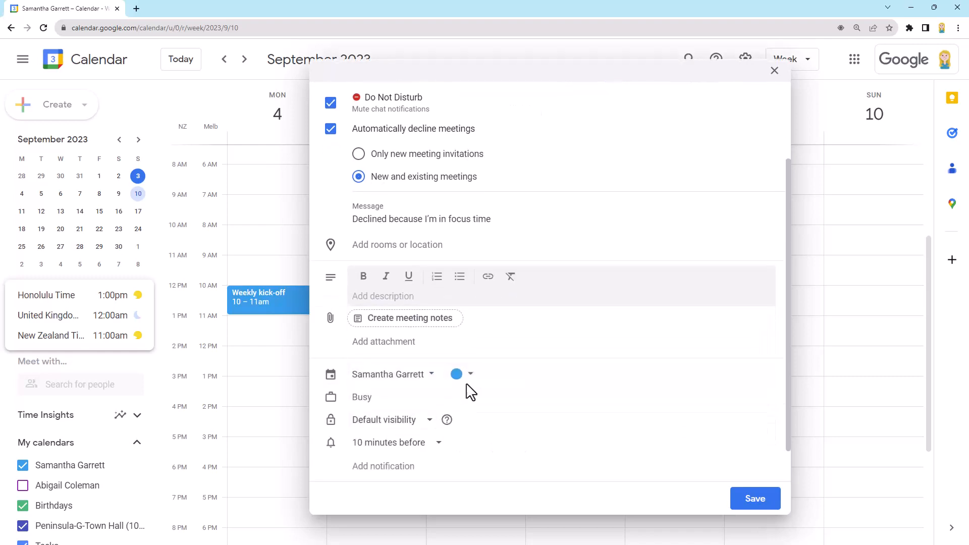
pyautogui.moveTo(472, 375)
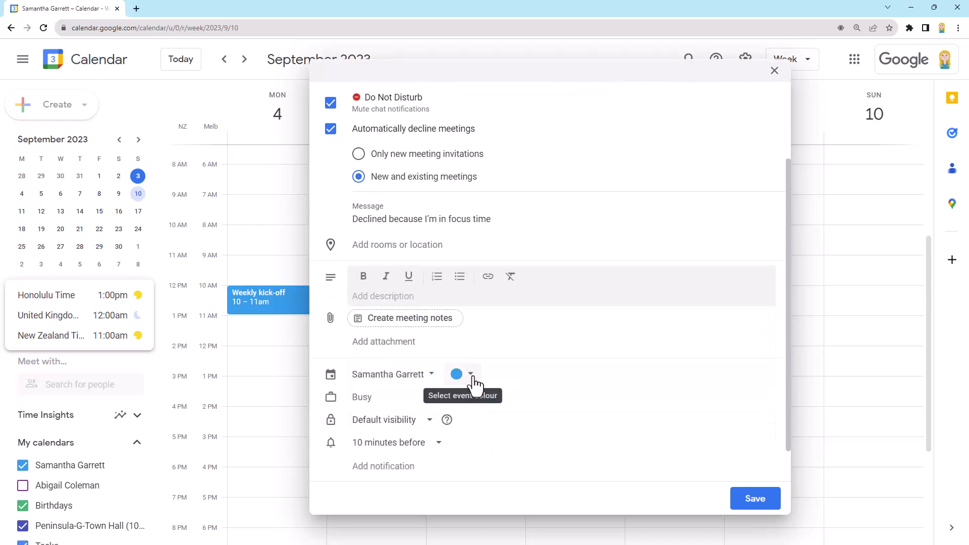
# - Rename the Project 1 colour label to 'Focus time' in the colour labels dialog
pyautogui.click(472, 374)
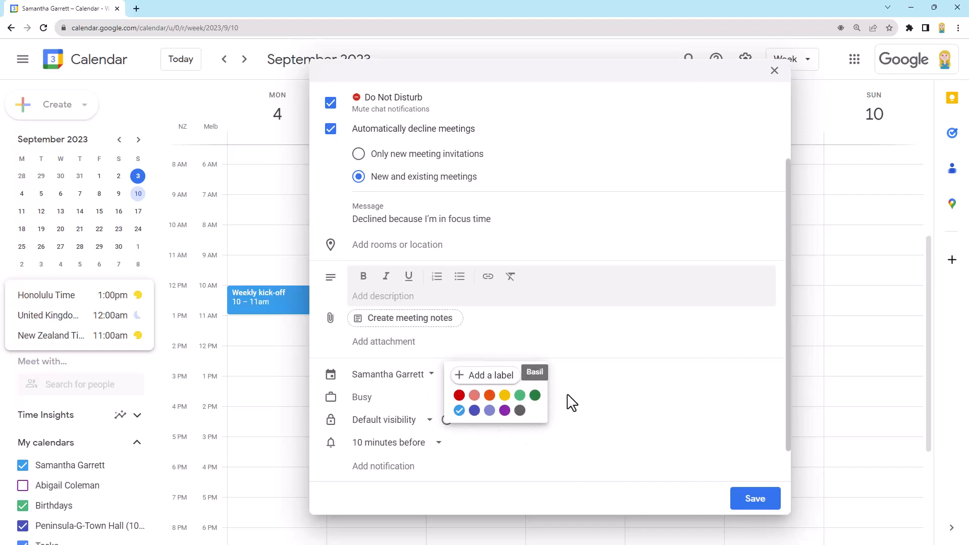
pyautogui.click(485, 375)
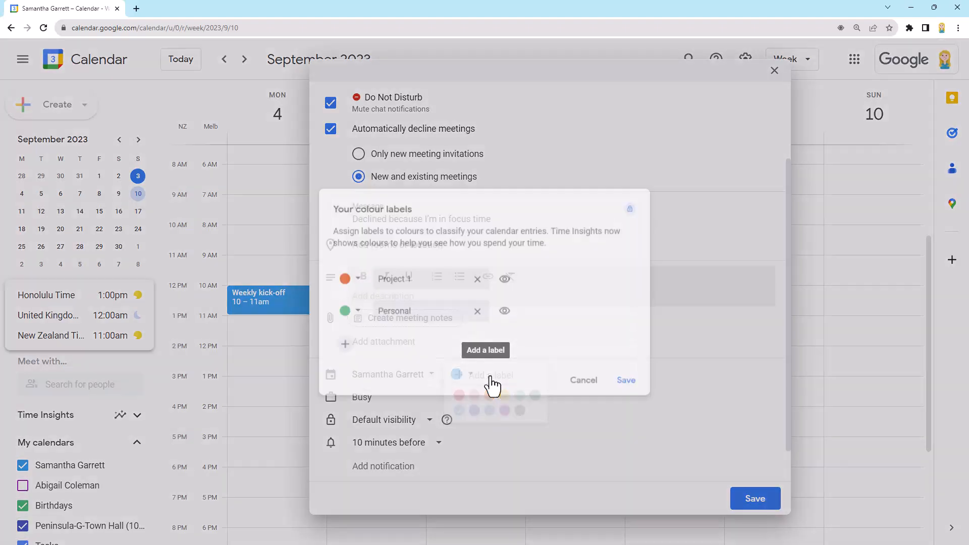
pyautogui.write('Foo')
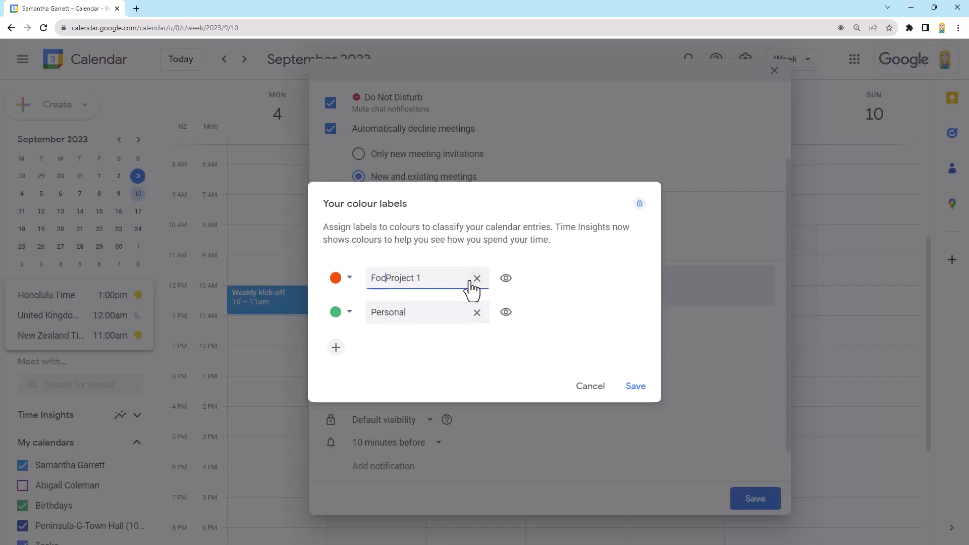
pyautogui.write('Focus 1')
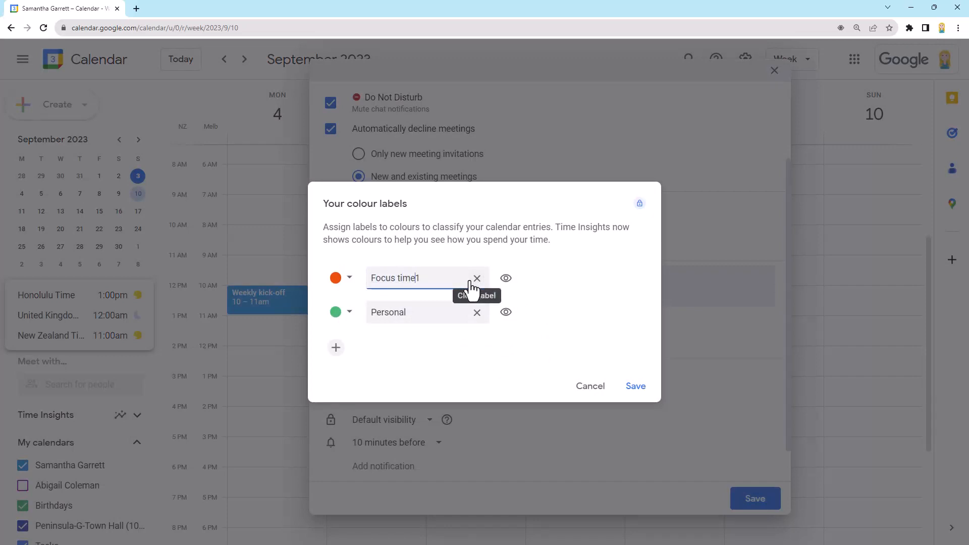
pyautogui.click(335, 278)
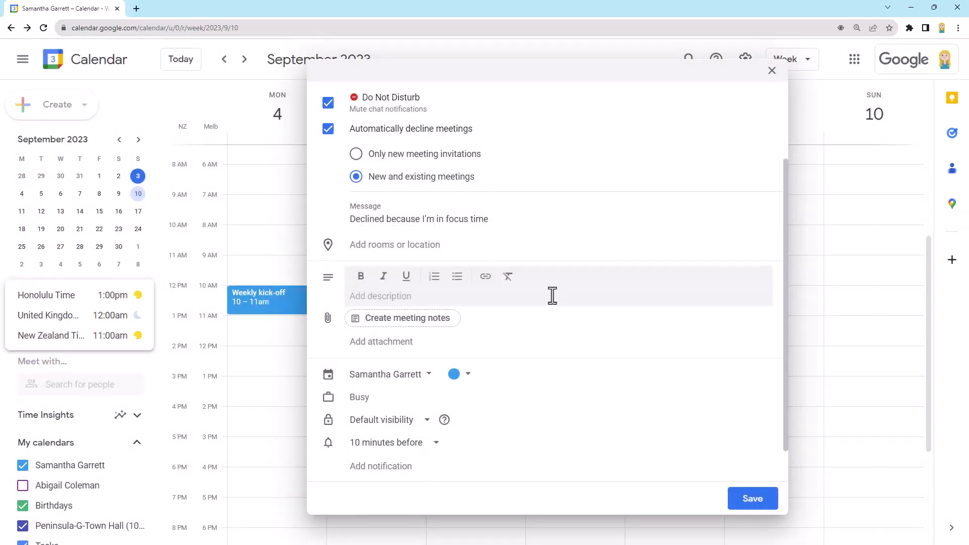
# - Save the yellow Focus time block and confirm Save & decline for conflicting meetings
pyautogui.click(470, 374)
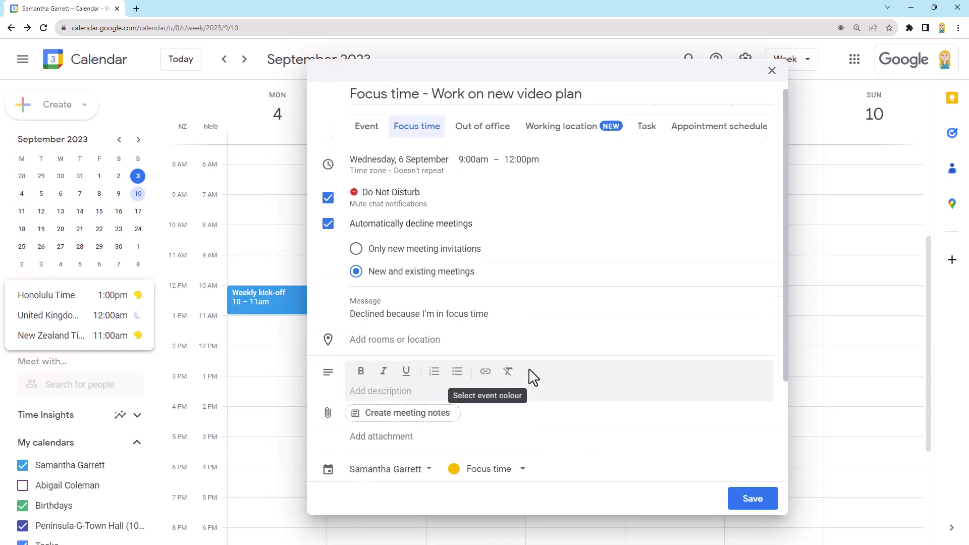
pyautogui.click(752, 499)
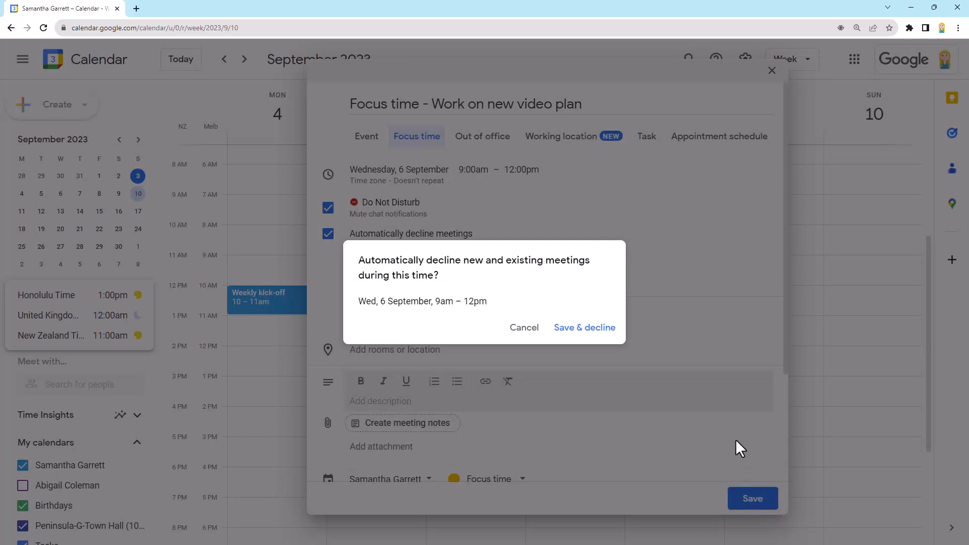
pyautogui.click(585, 327)
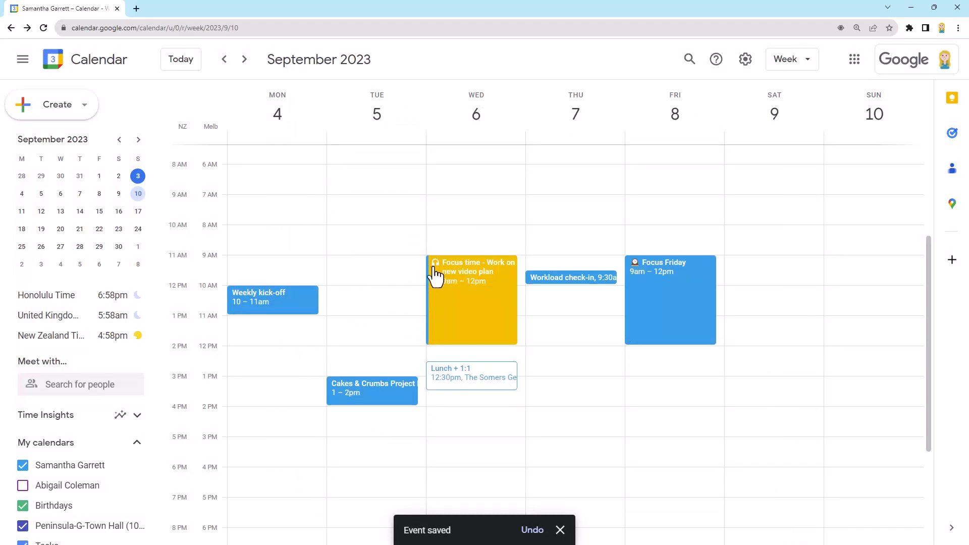
pyautogui.moveTo(522, 291)
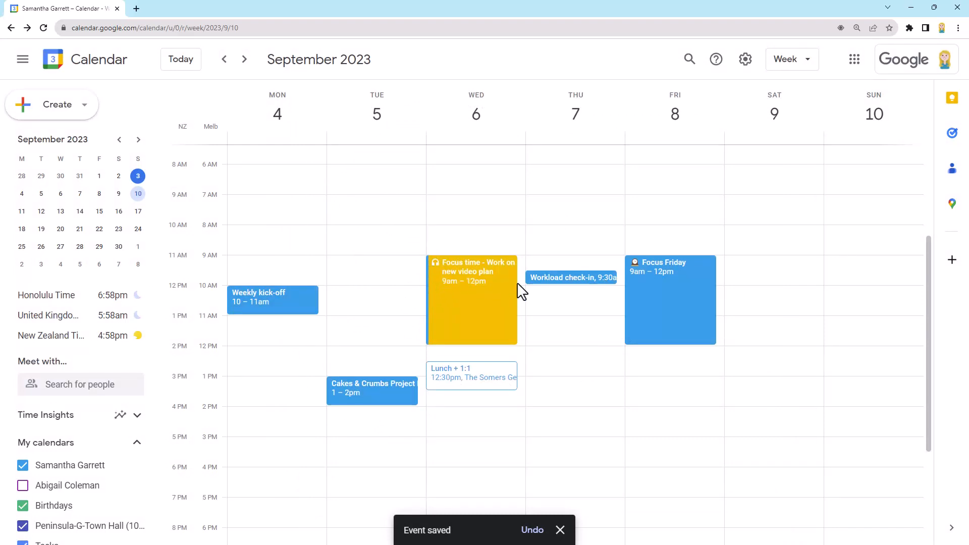
pyautogui.moveTo(501, 291)
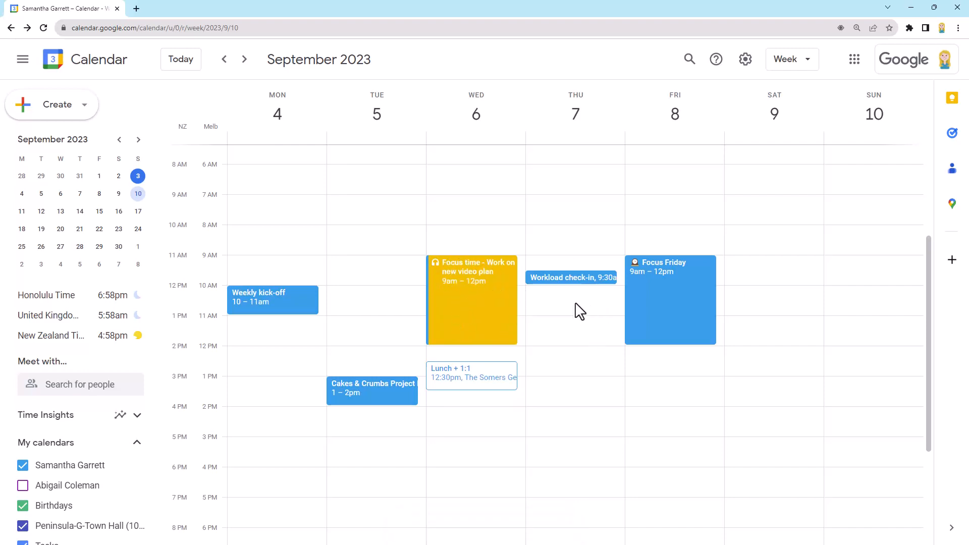
pyautogui.moveTo(395, 268)
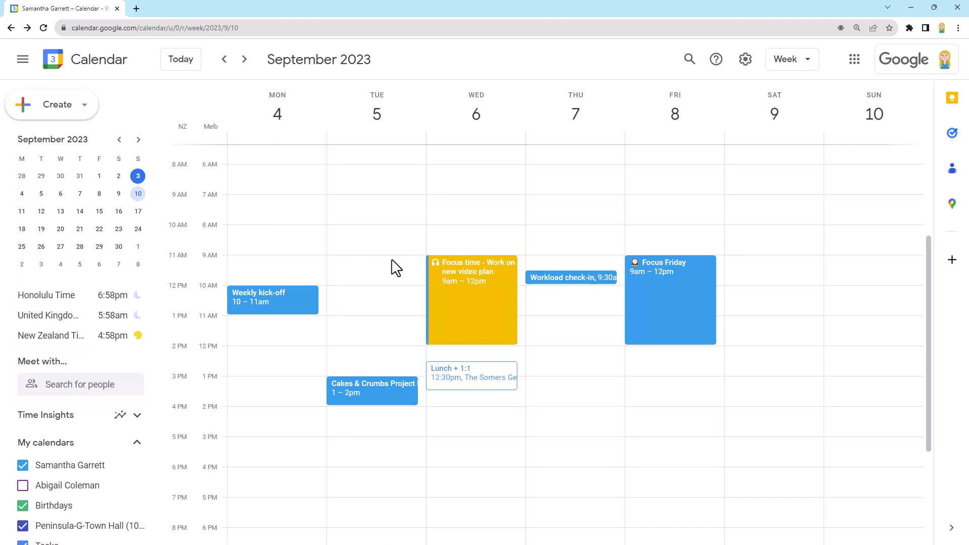
pyautogui.moveTo(494, 283)
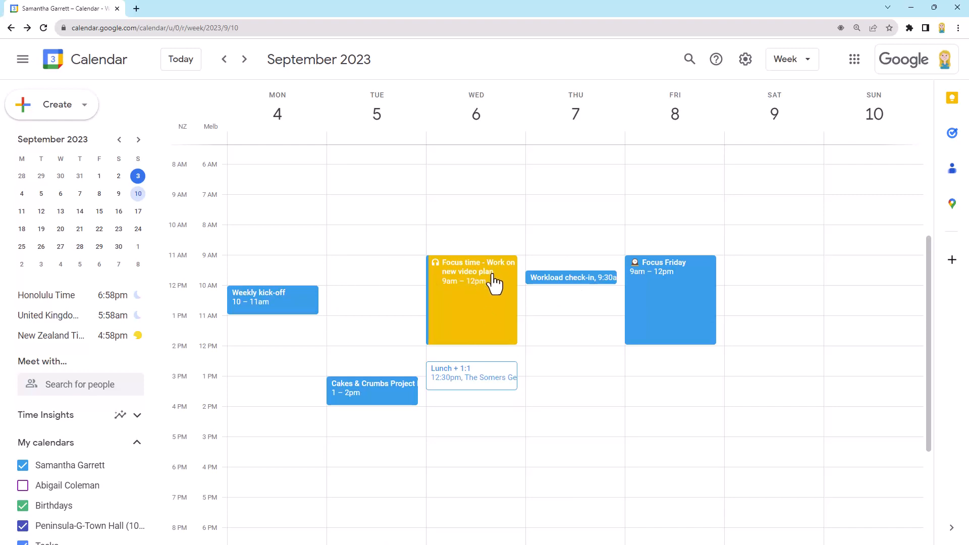
pyautogui.moveTo(713, 285)
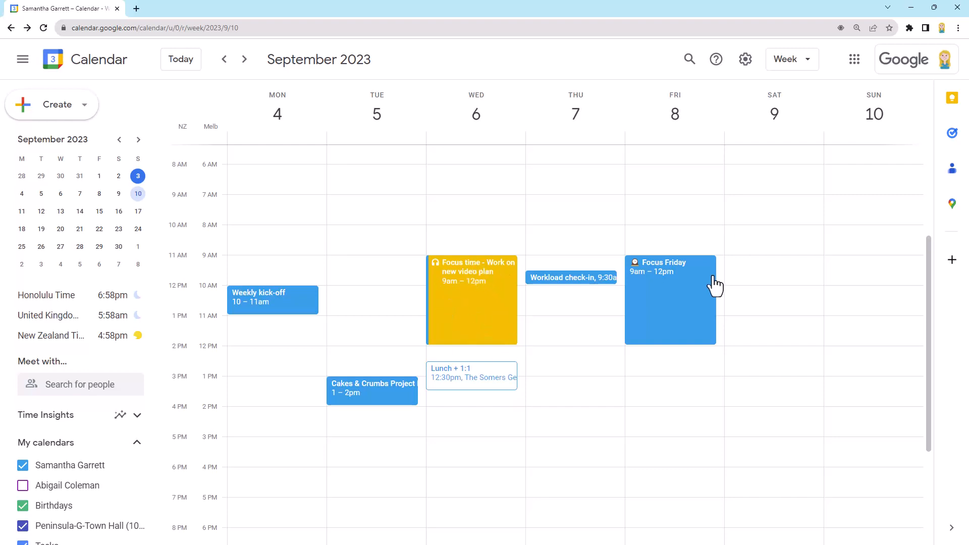
pyautogui.moveTo(665, 292)
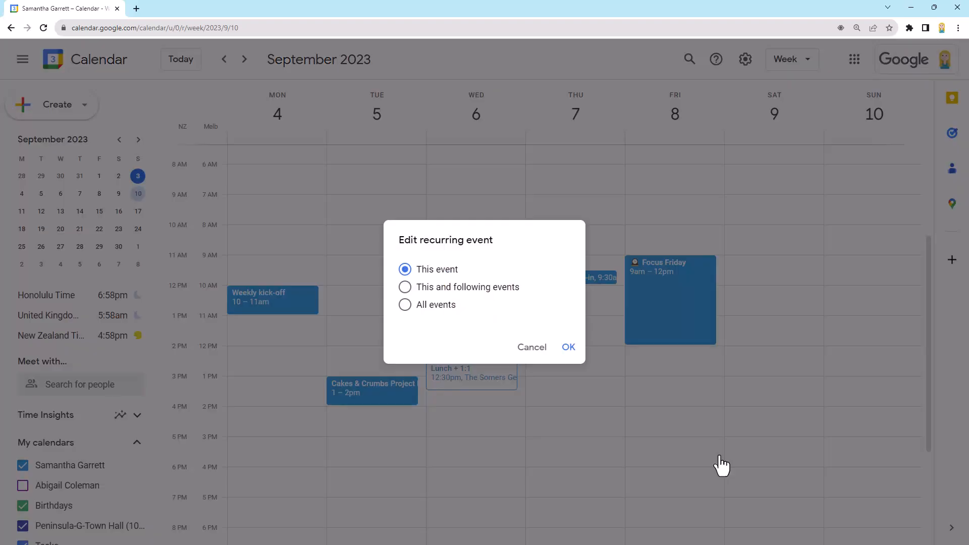
pyautogui.moveTo(424, 263)
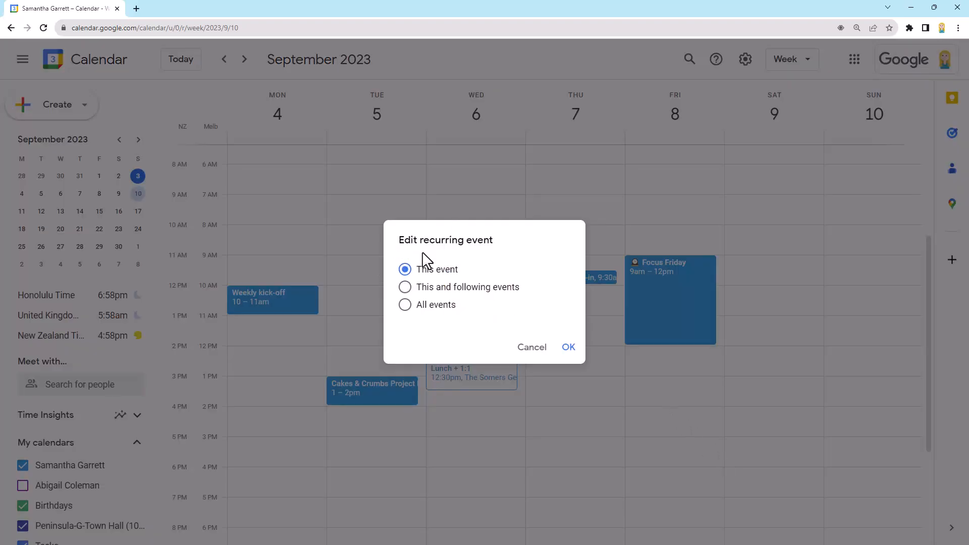
# - Apply the Banana colour to this Focus Friday occurrence only
pyautogui.click(569, 348)
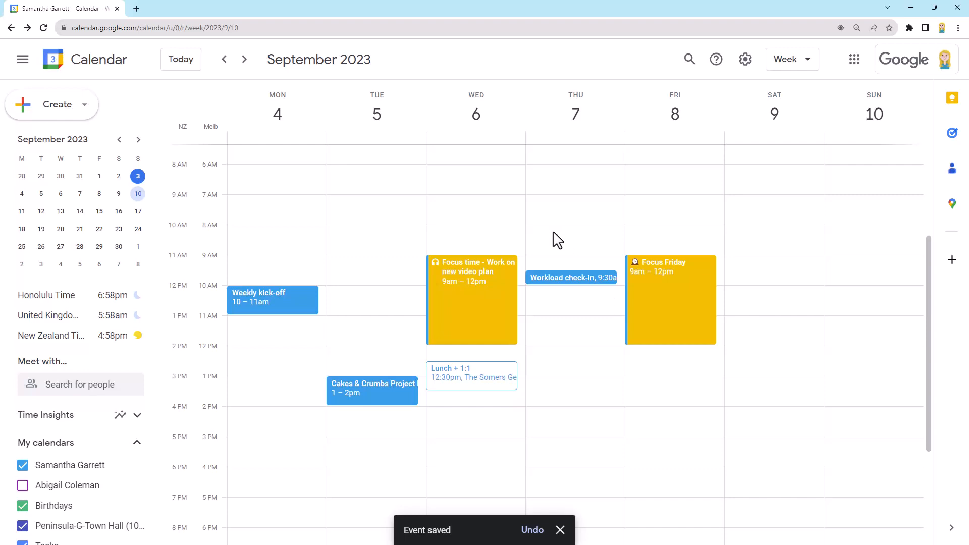
# - Expand the sidebar Time Insights for 4–10 Sept showing 6 hrs Focus time and 2.5 hrs Default
pyautogui.scroll(-3)
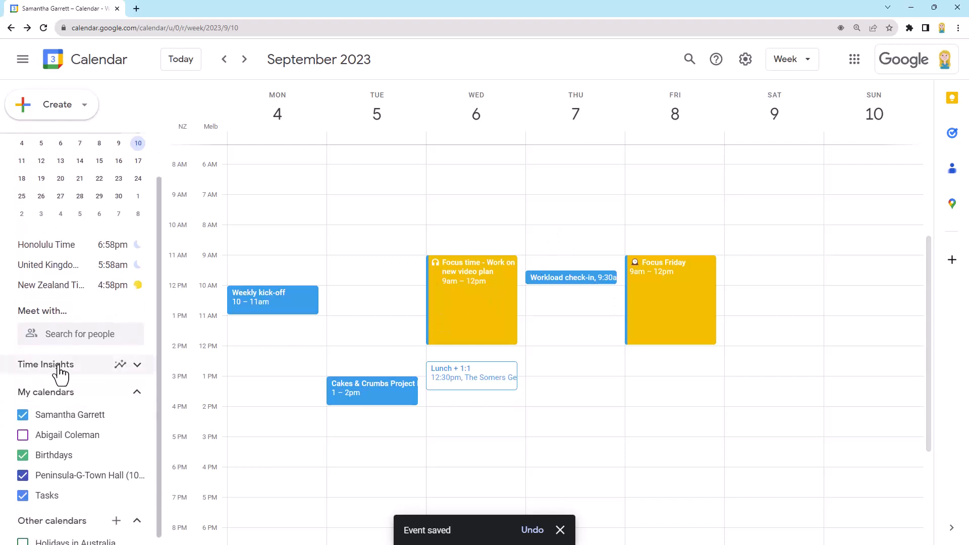
pyautogui.click(136, 365)
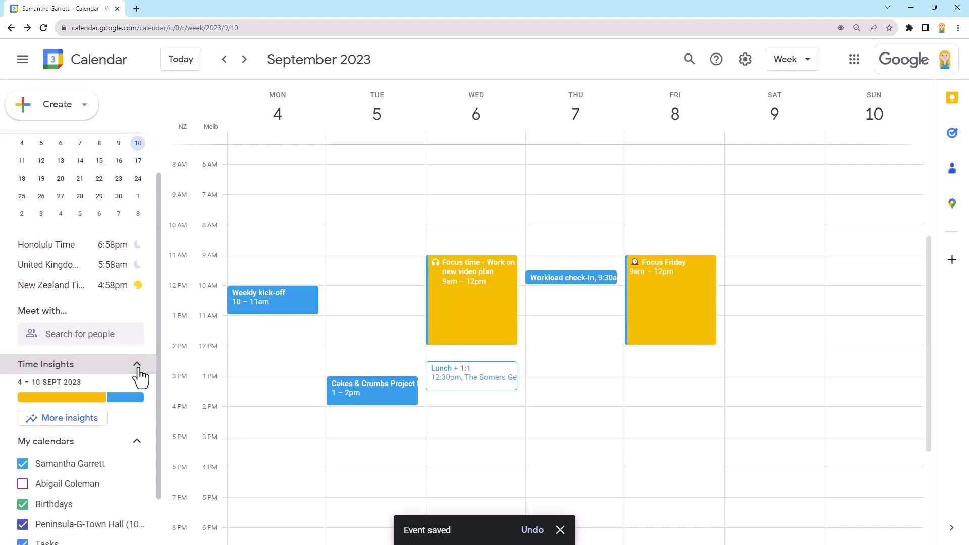
pyautogui.scroll(-3)
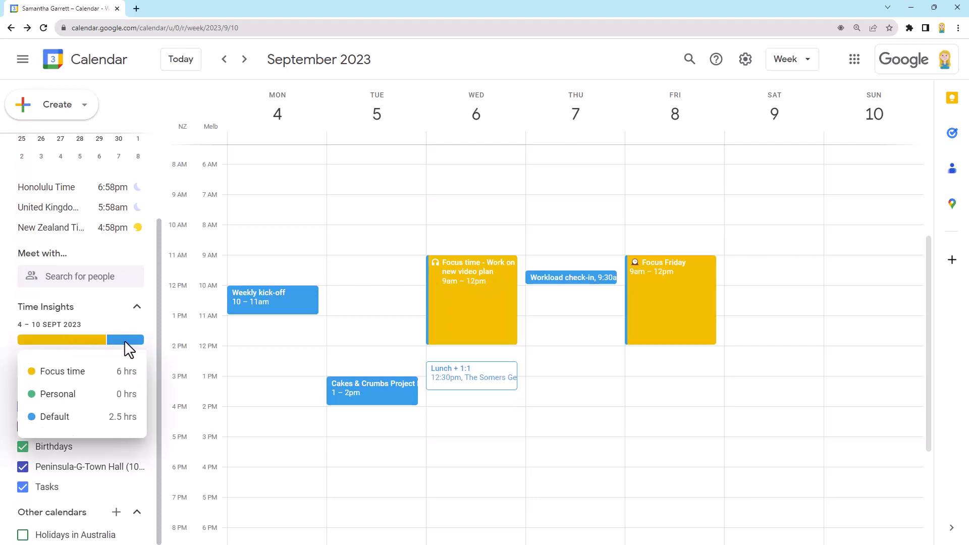
pyautogui.moveTo(83, 355)
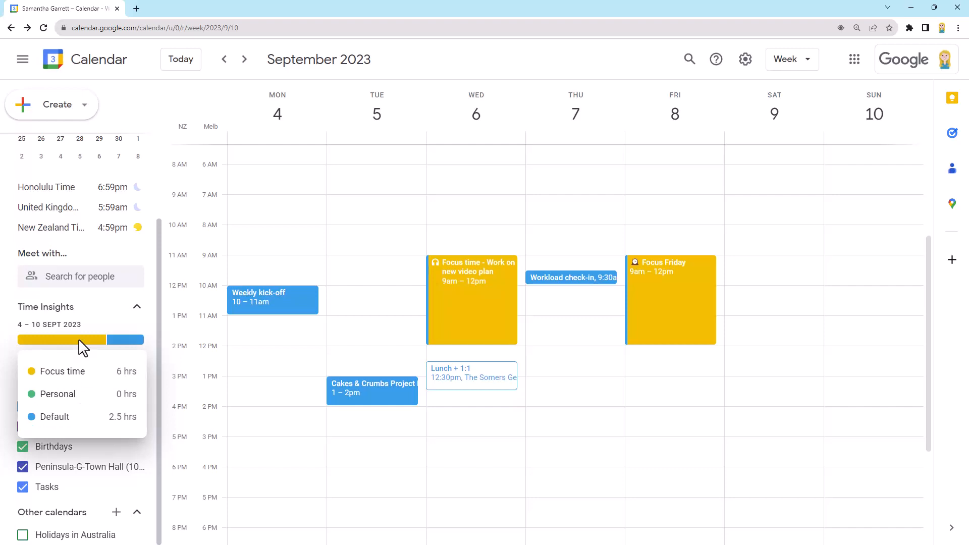
pyautogui.moveTo(129, 329)
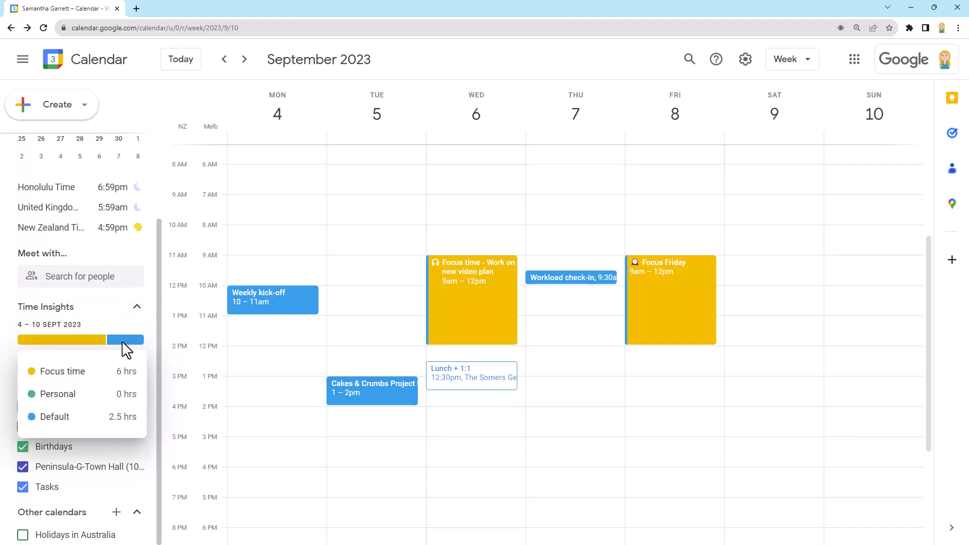
pyautogui.moveTo(110, 344)
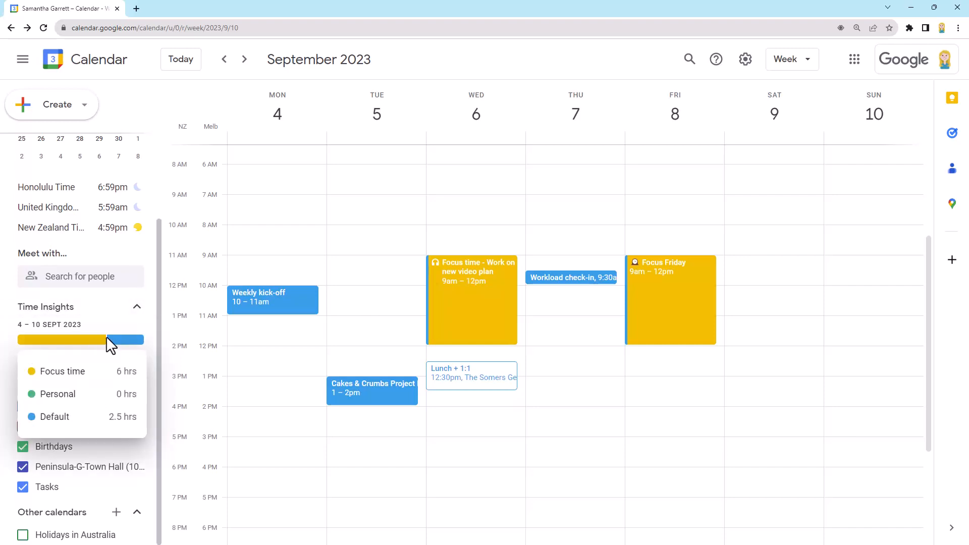
pyautogui.click(110, 339)
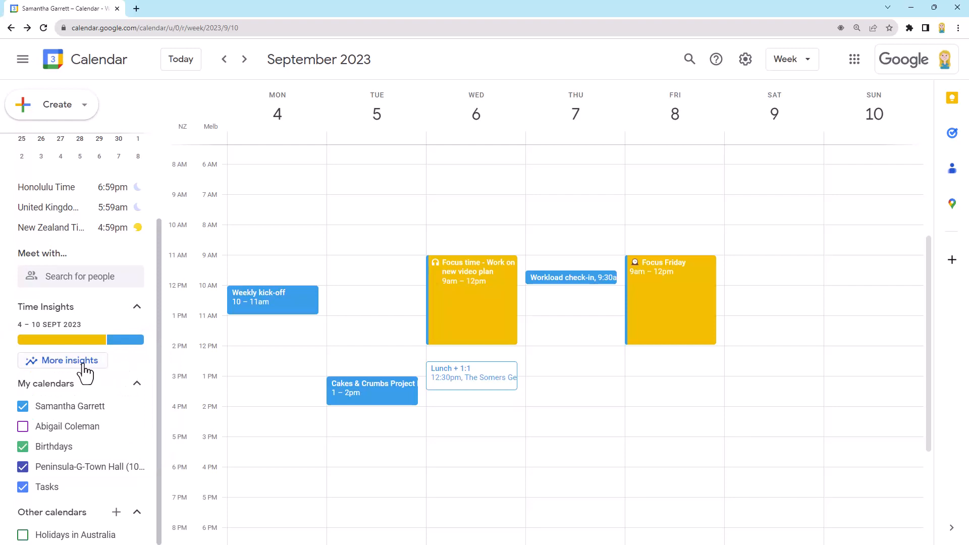
# - View More insights grouped by type, then by colour, and dismiss the pinning tip
pyautogui.click(62, 360)
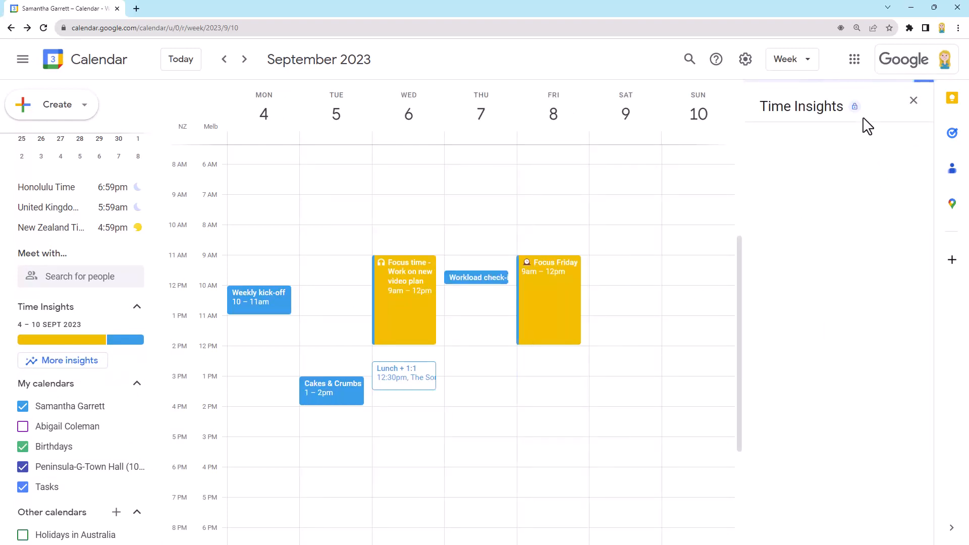
pyautogui.moveTo(880, 121)
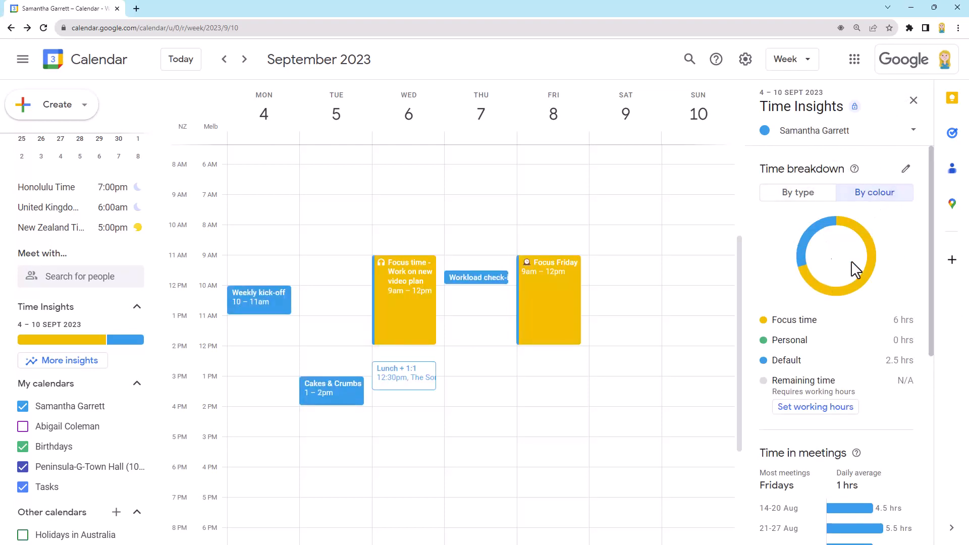
pyautogui.moveTo(805, 239)
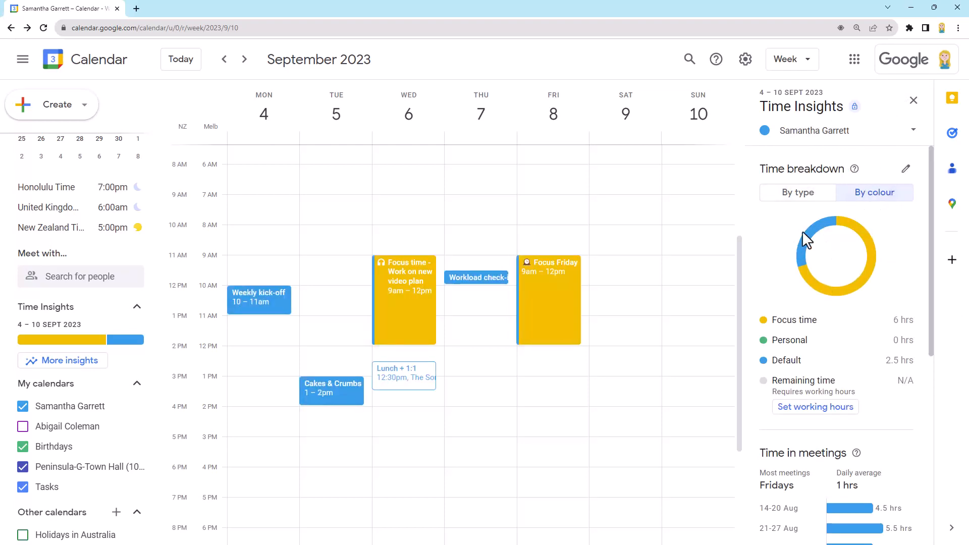
pyautogui.click(798, 192)
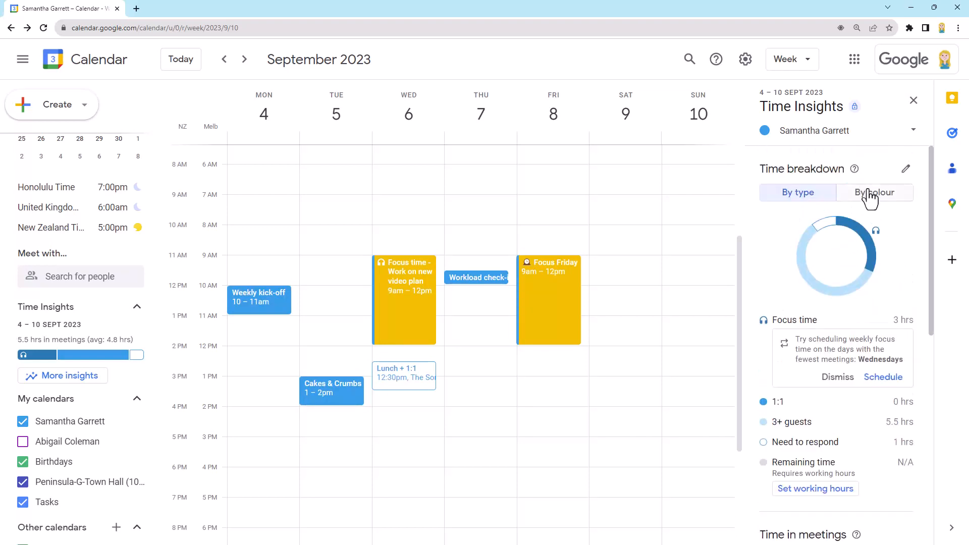
pyautogui.click(875, 192)
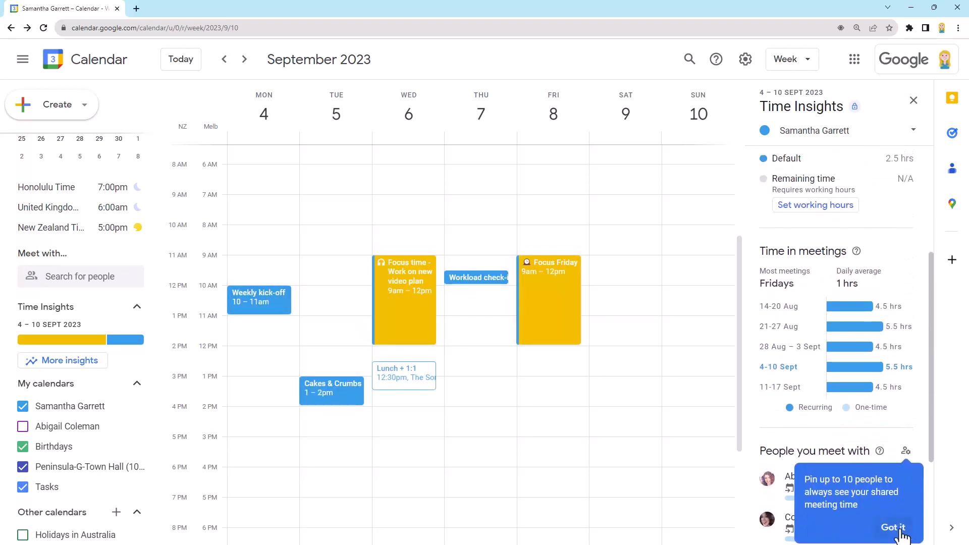
pyautogui.click(893, 527)
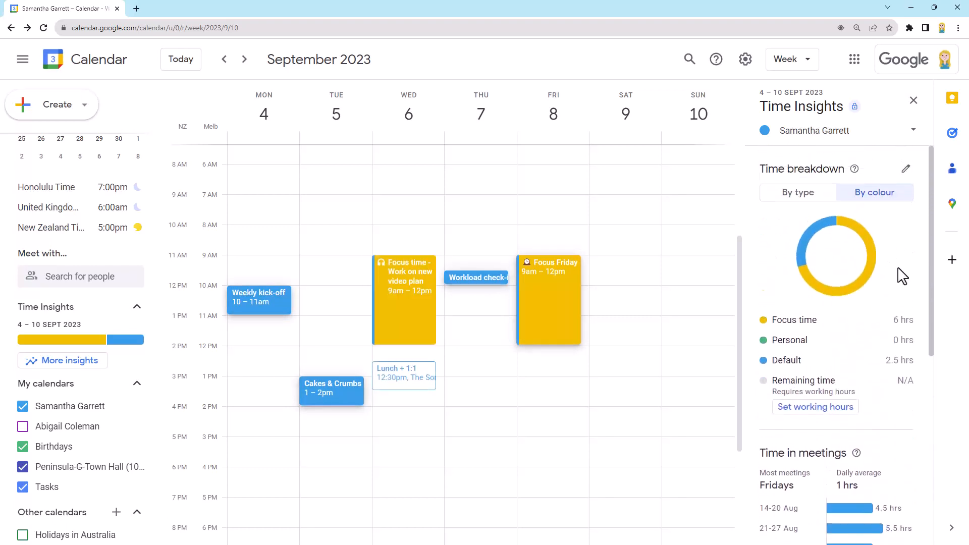
pyautogui.moveTo(898, 238)
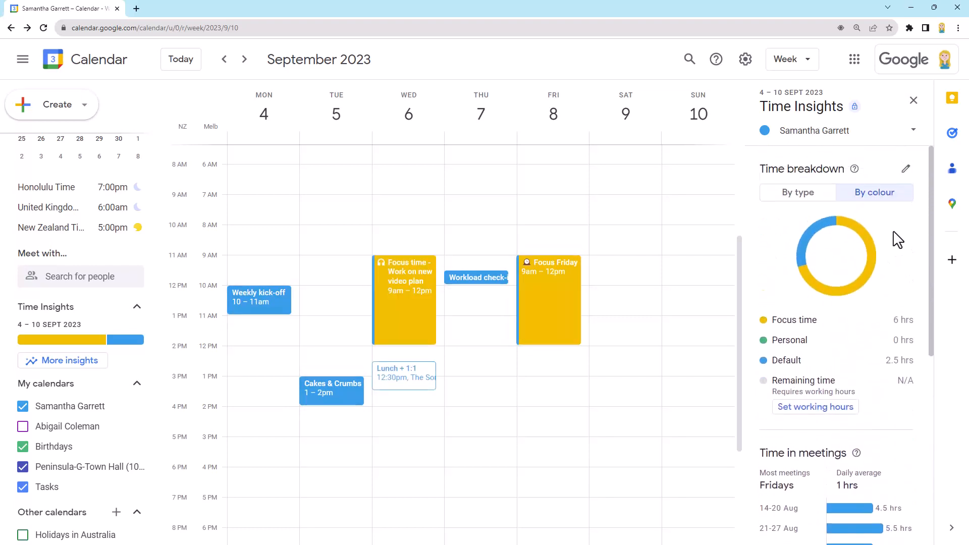